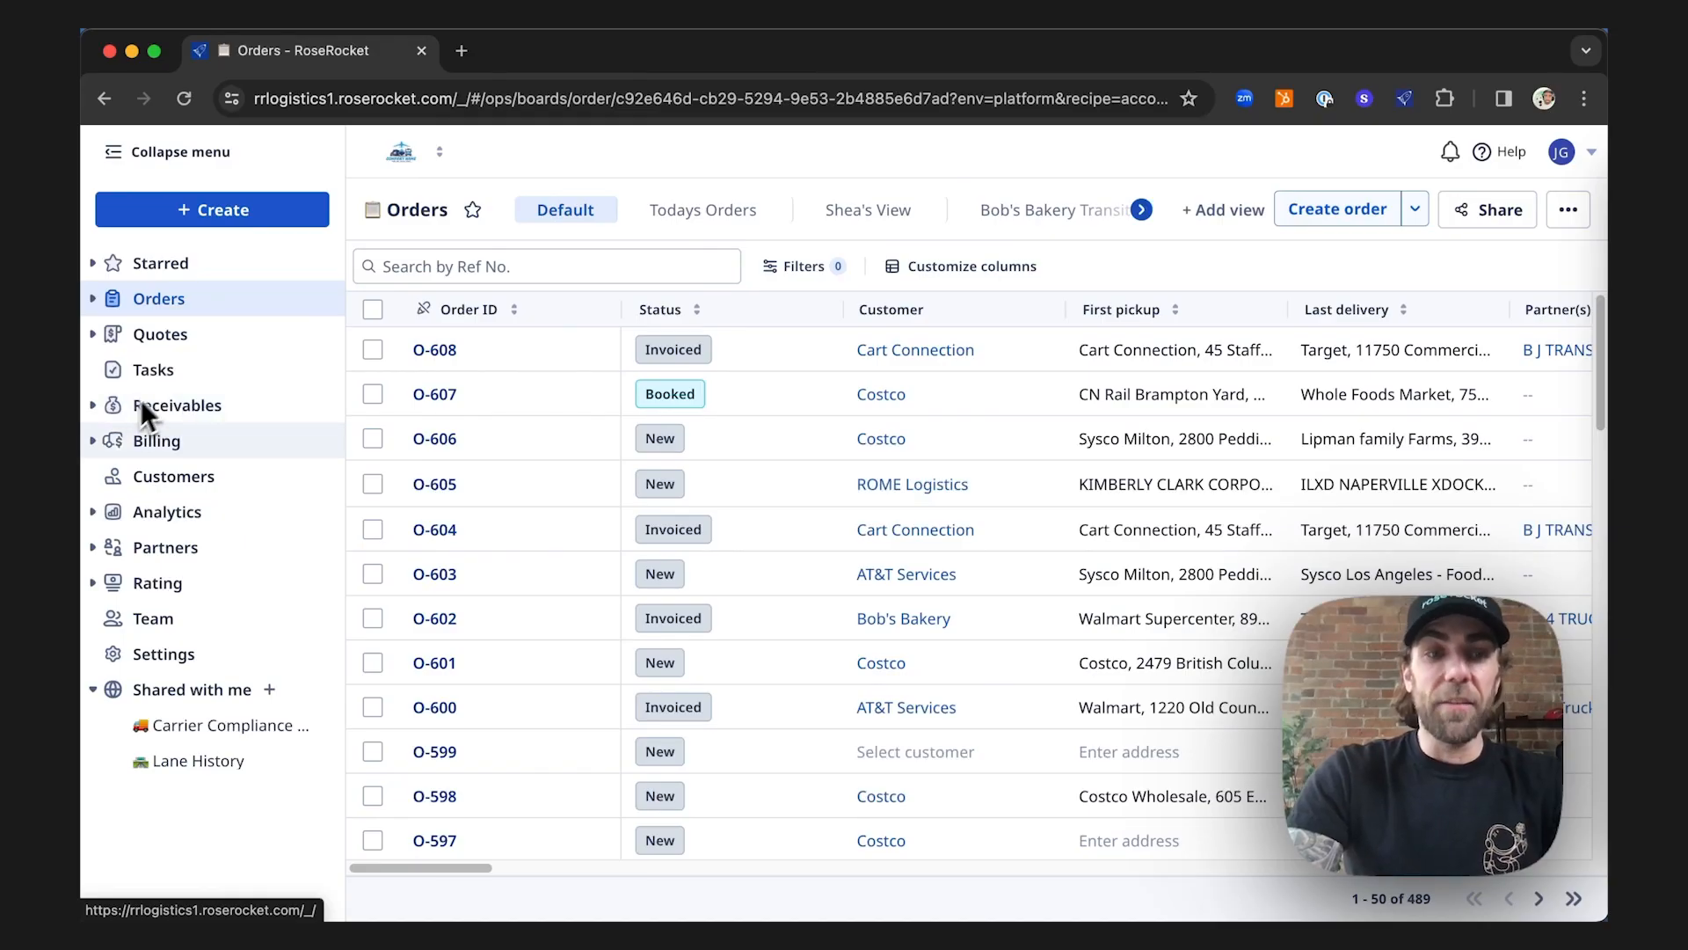
mouse_move(177, 356)
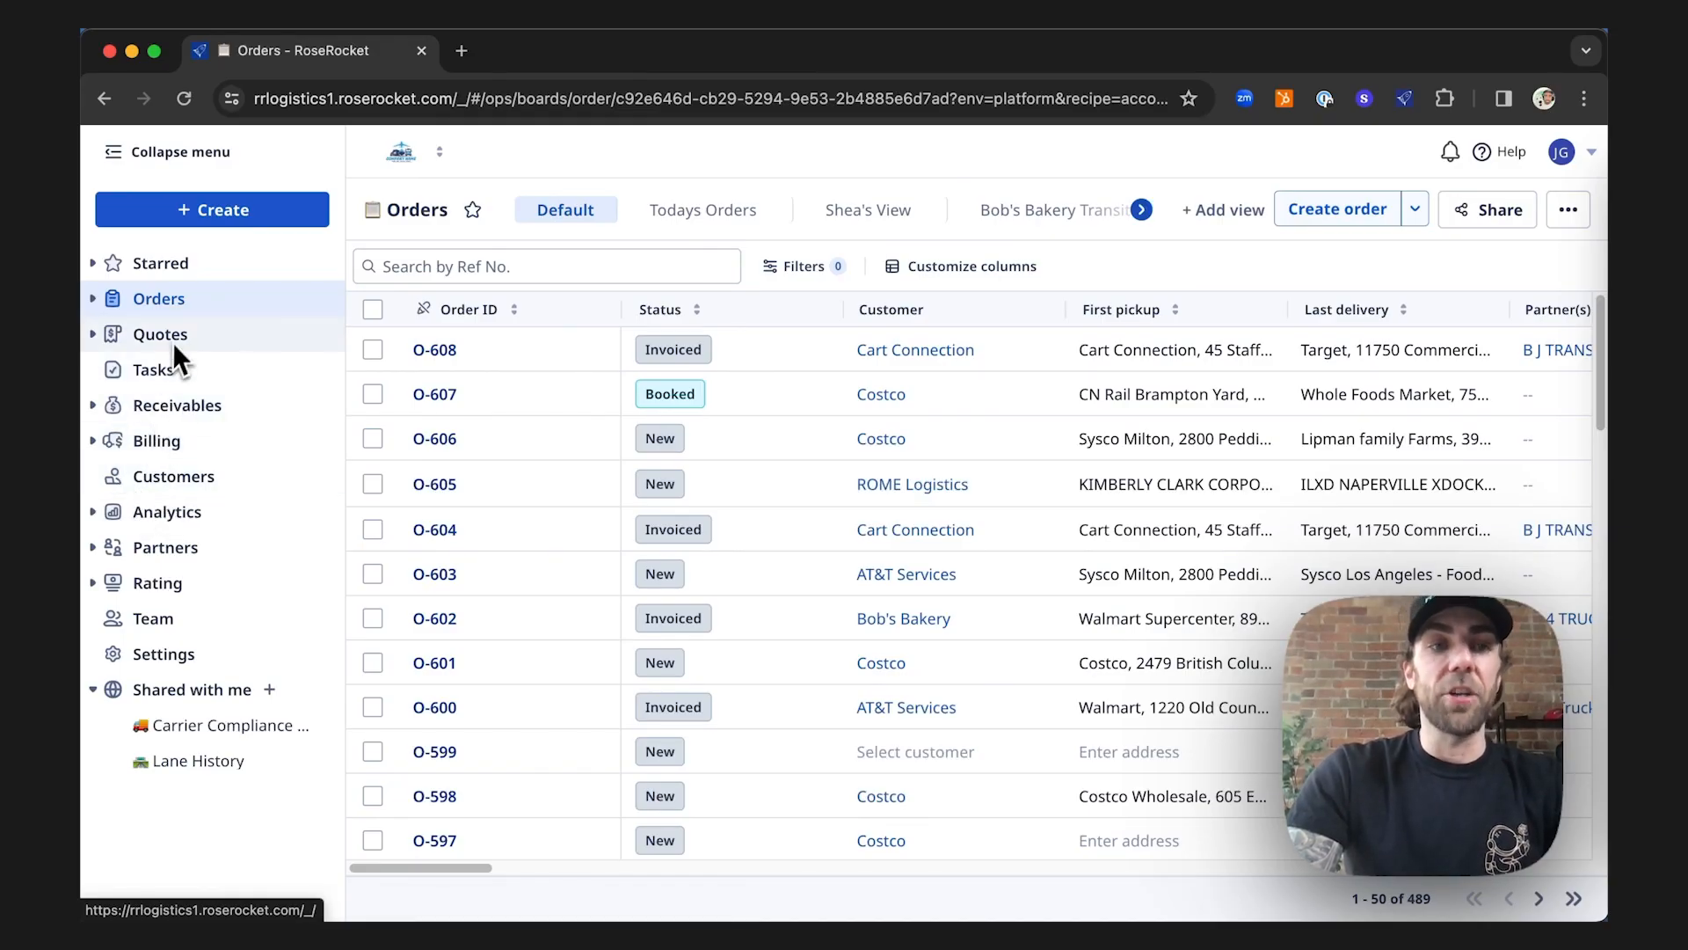
mouse_move(173, 476)
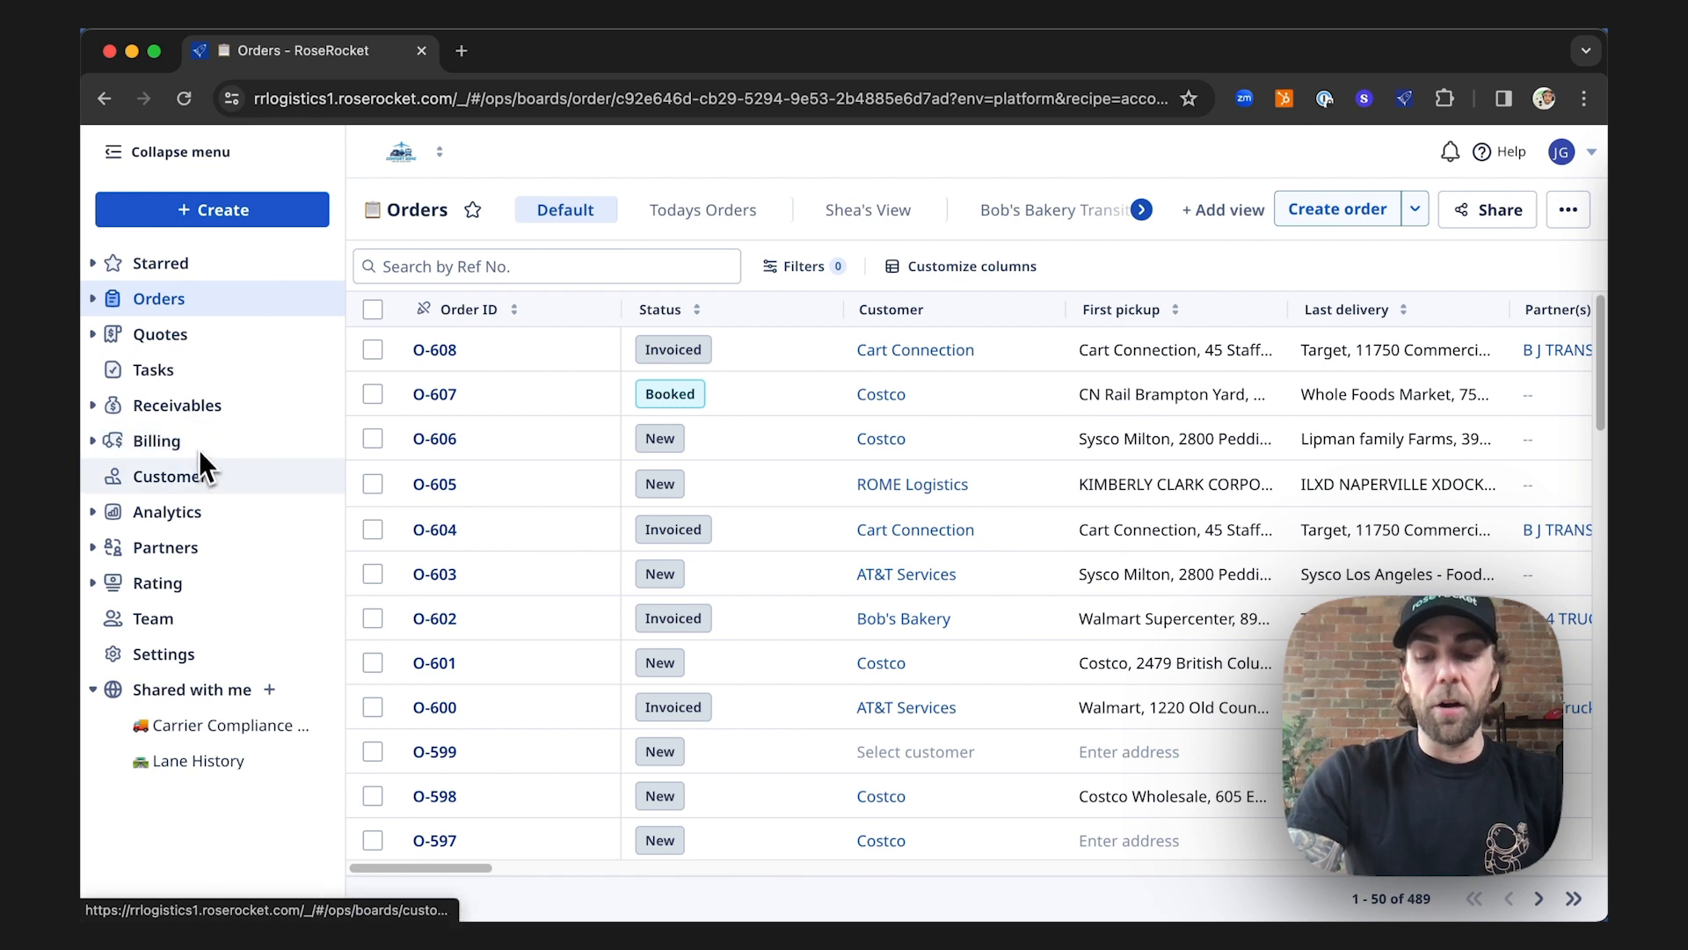
mouse_move(205, 495)
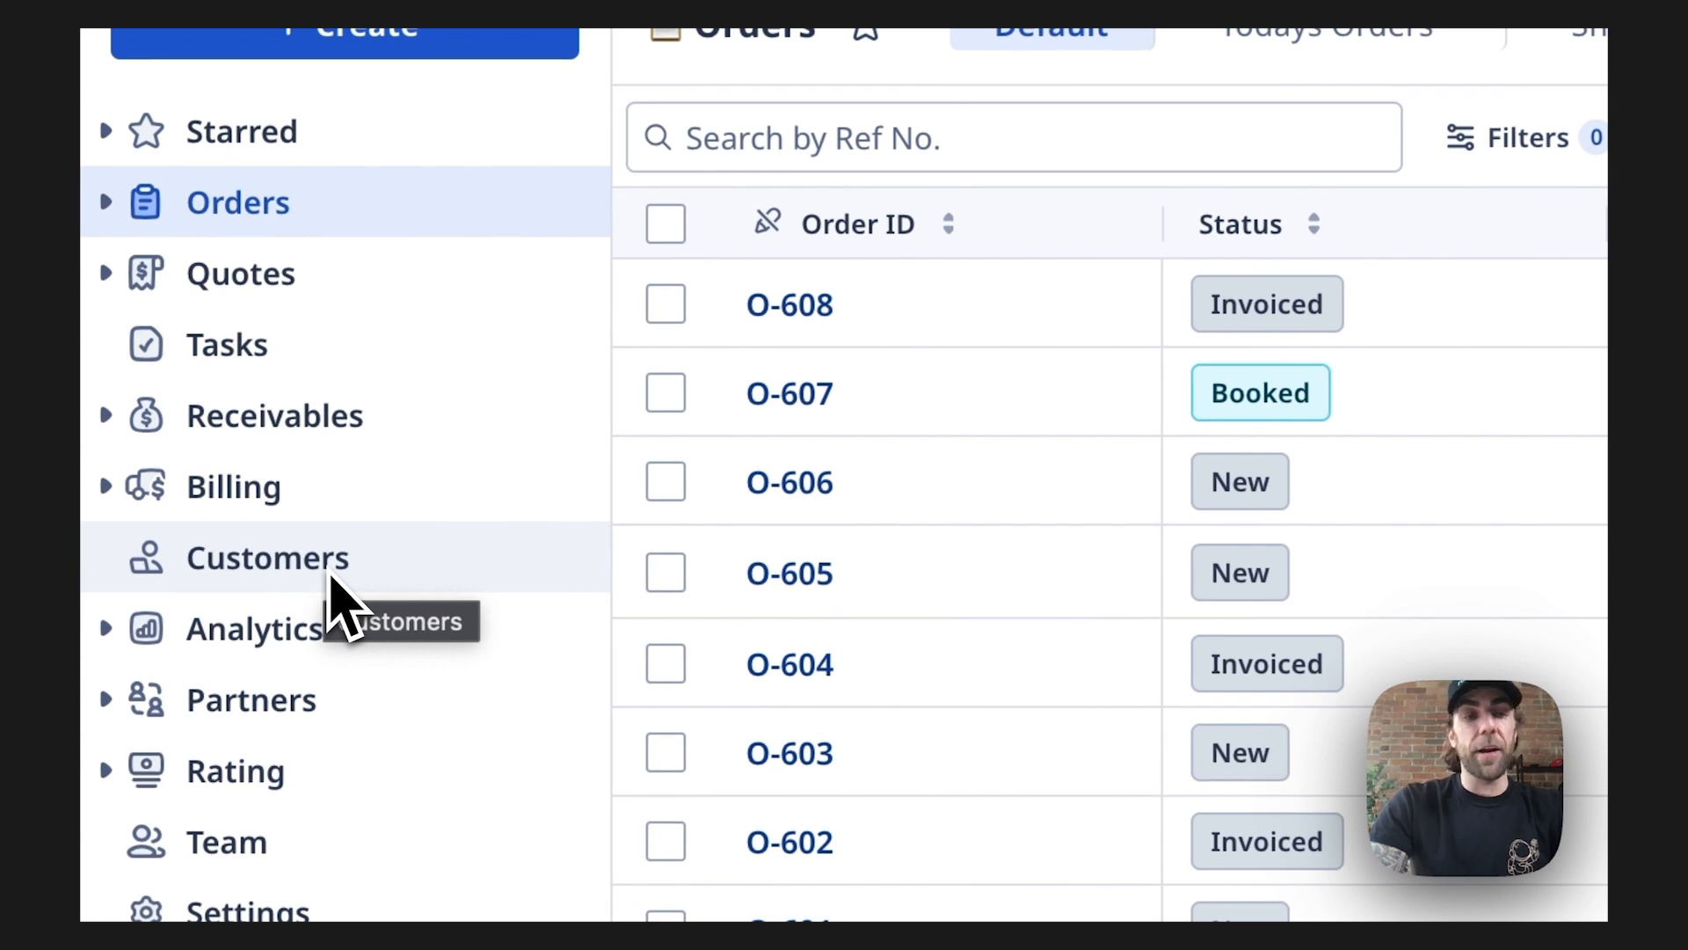
mouse_move(328, 603)
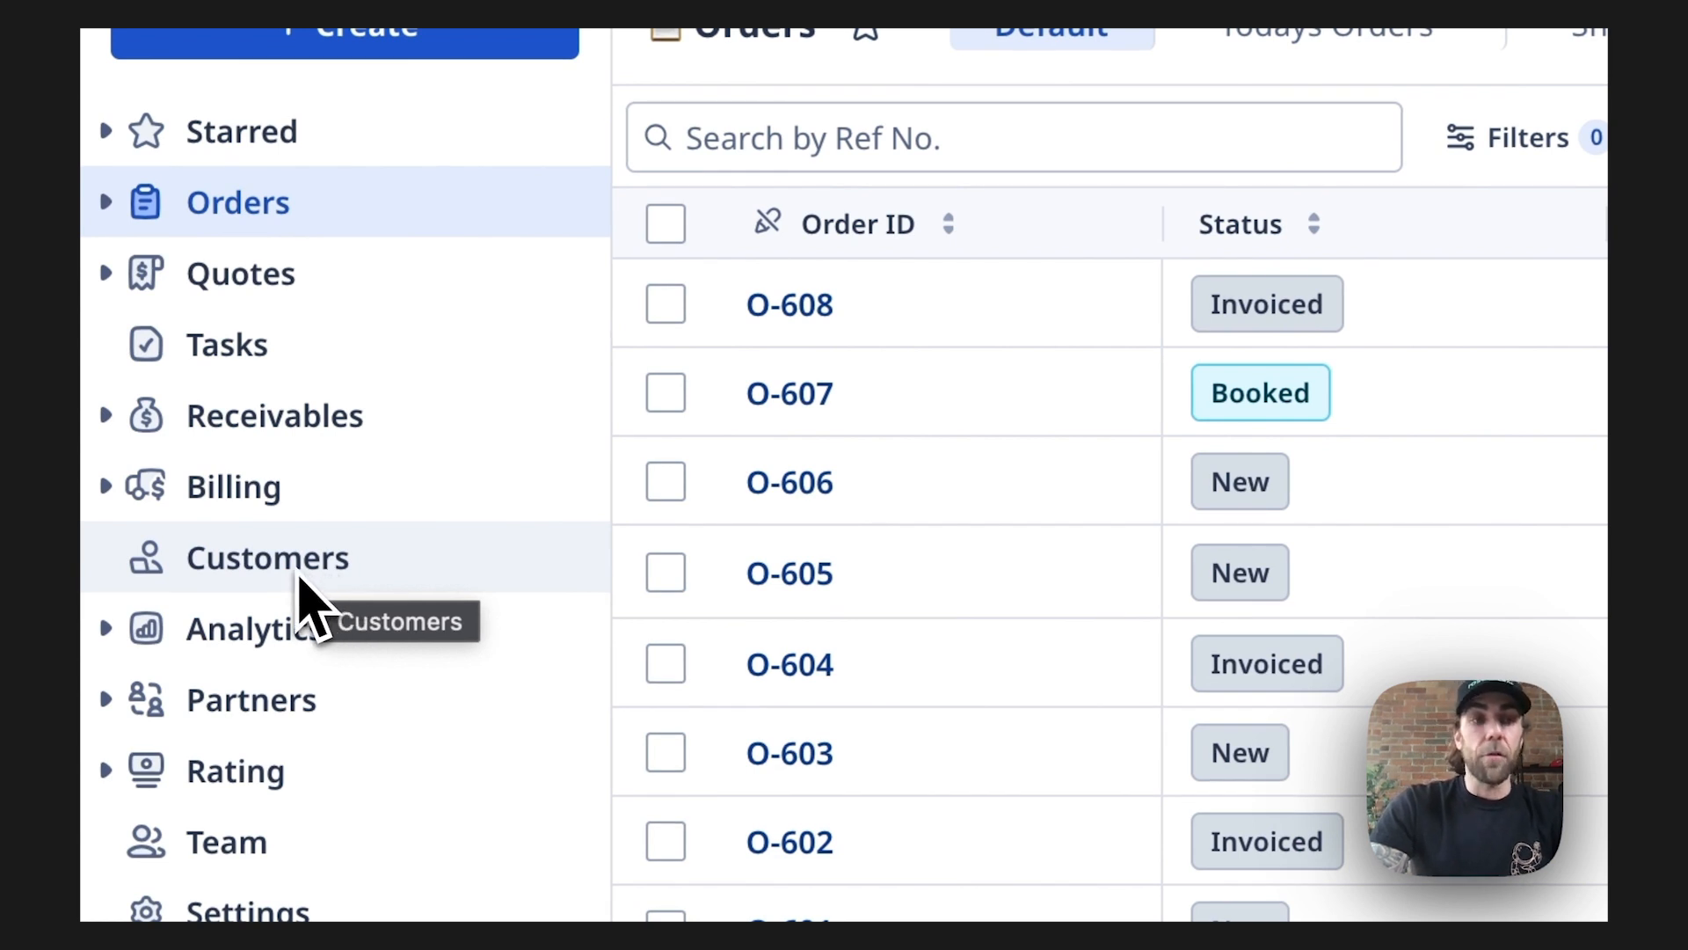
mouse_move(280, 409)
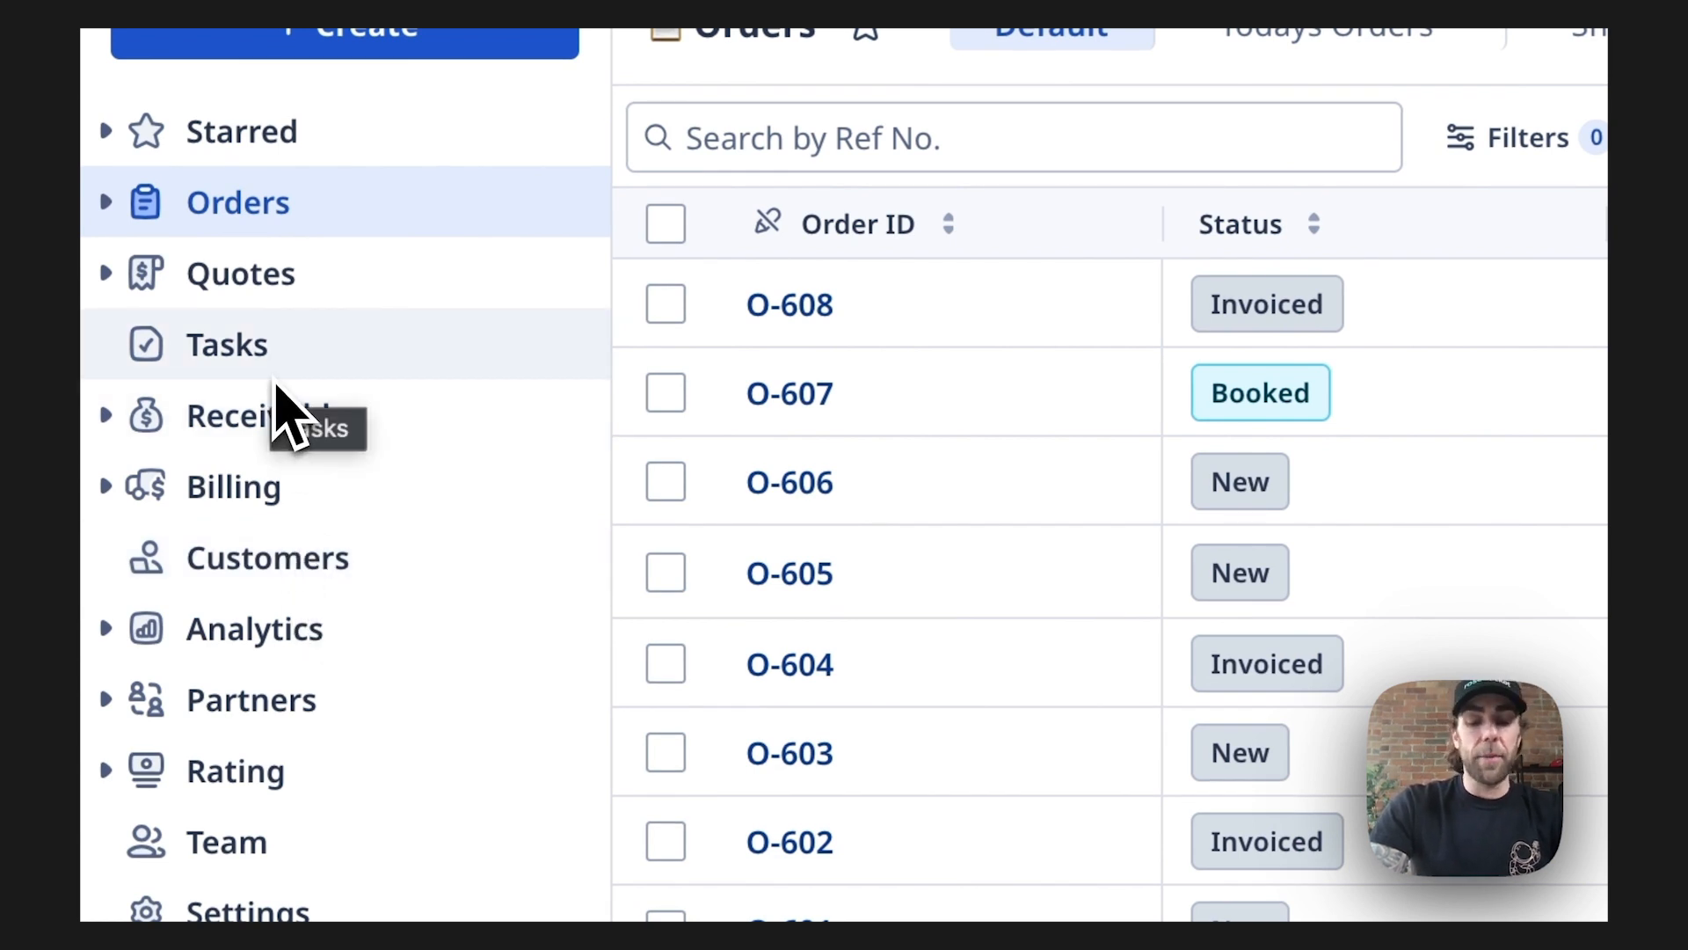
mouse_move(267, 556)
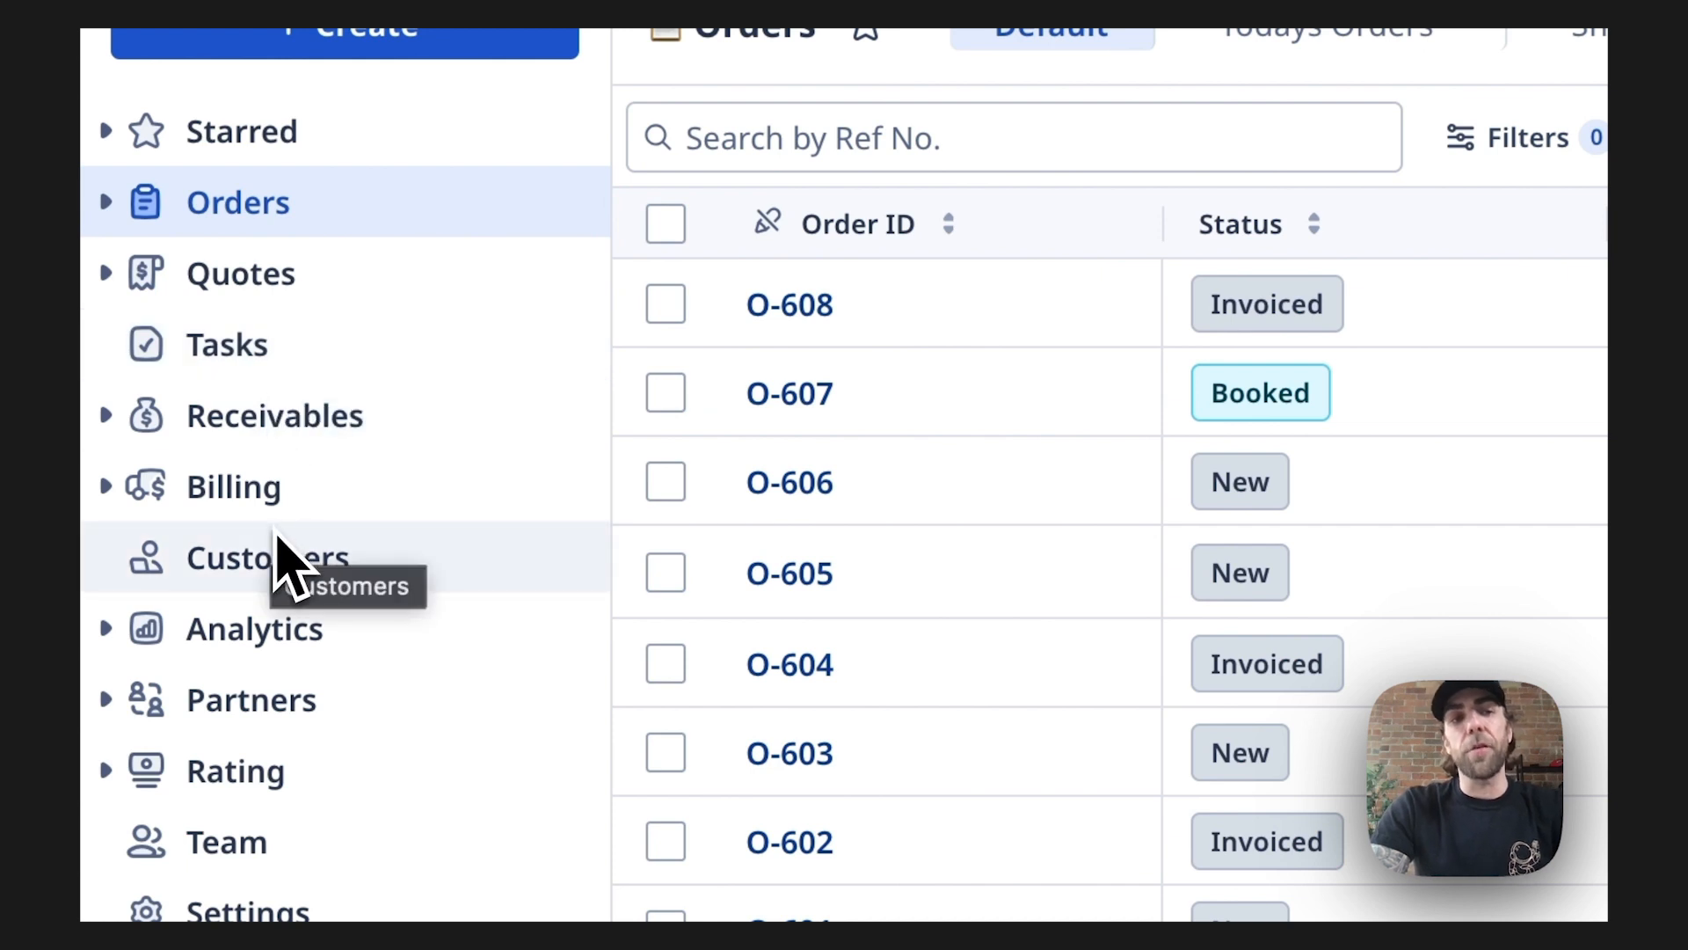
mouse_move(291, 711)
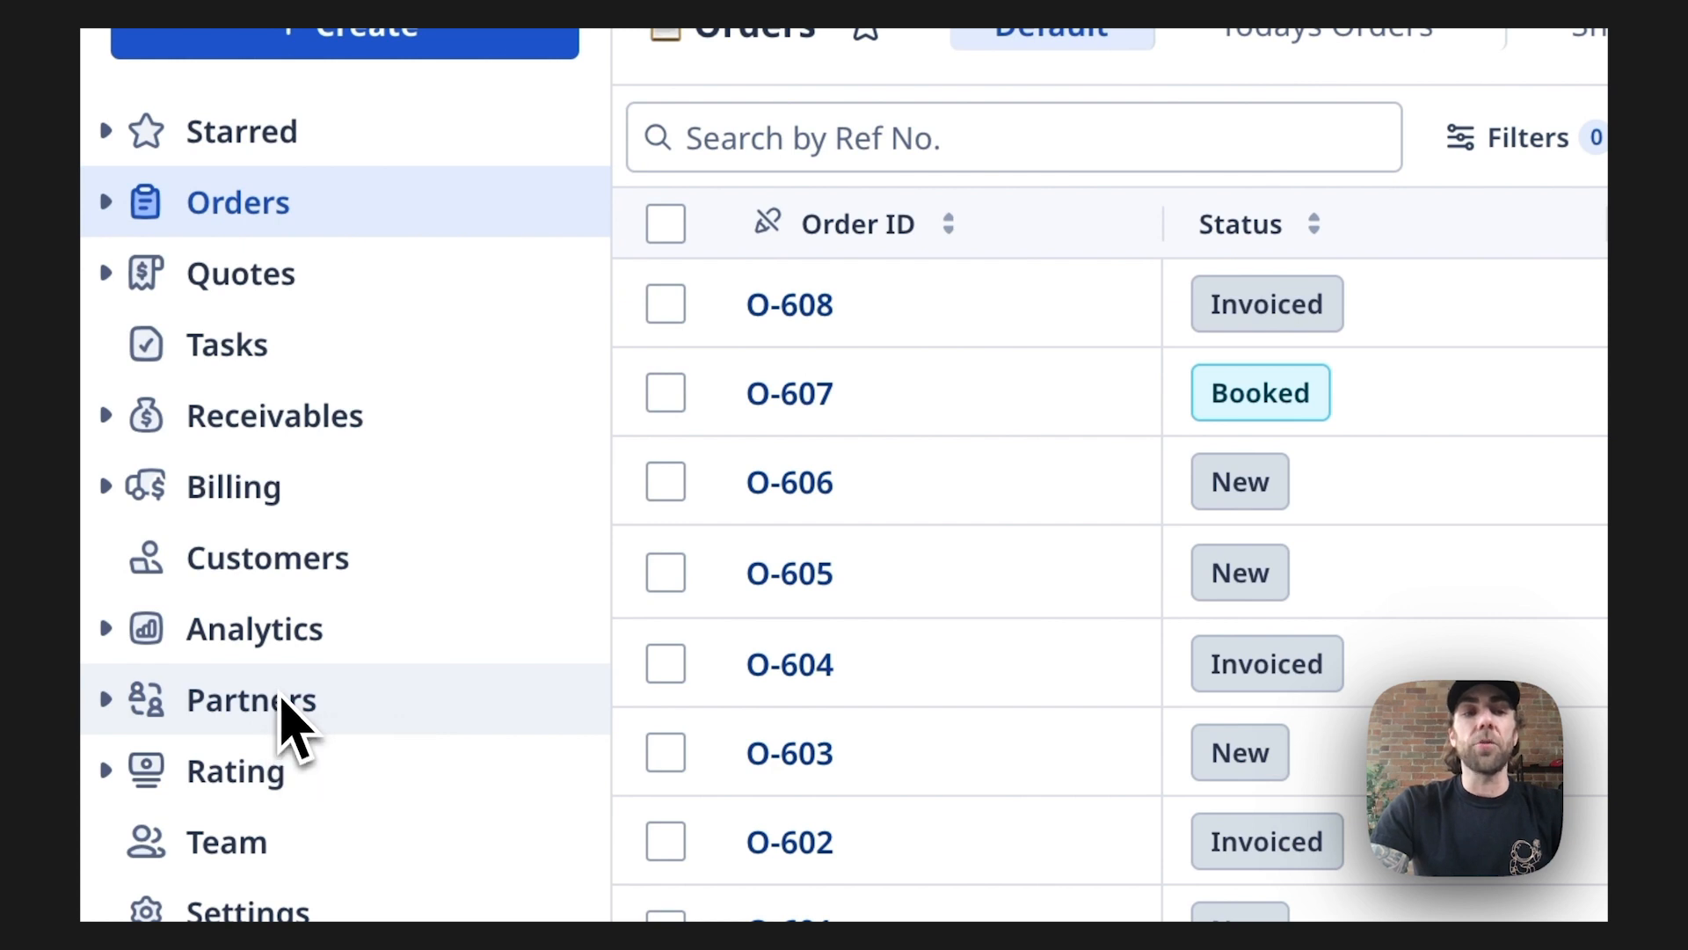
mouse_move(118, 297)
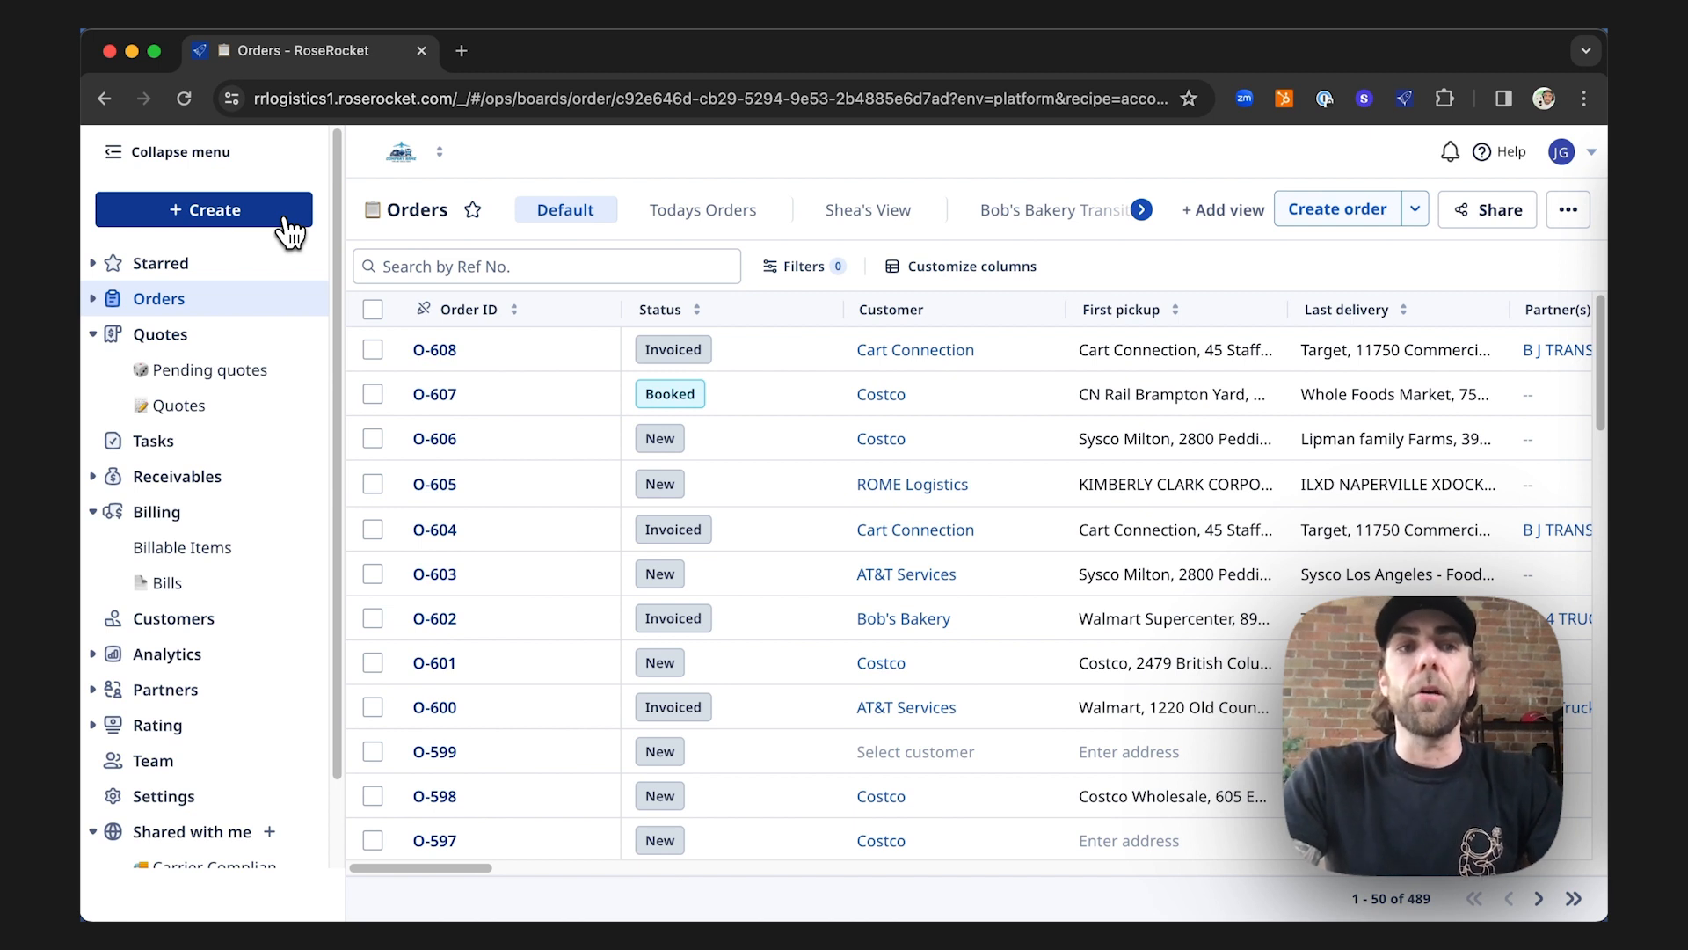
Start a new Orders-type board and select the default 'New Board' name for replacement.
click(203, 210)
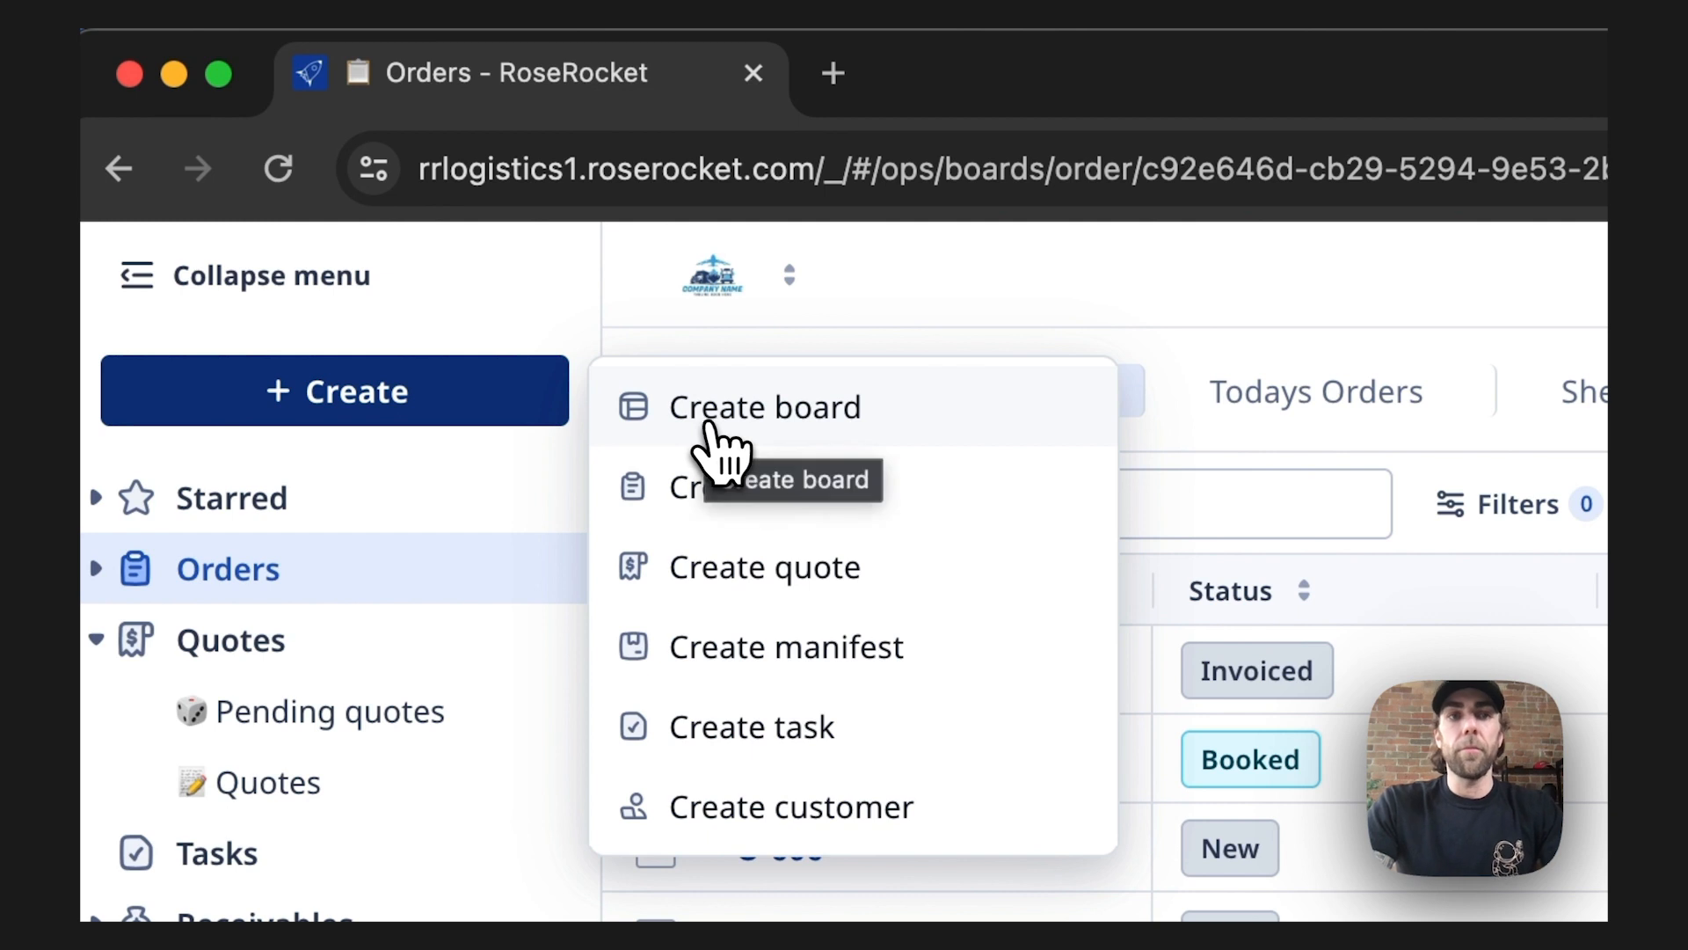
click(764, 407)
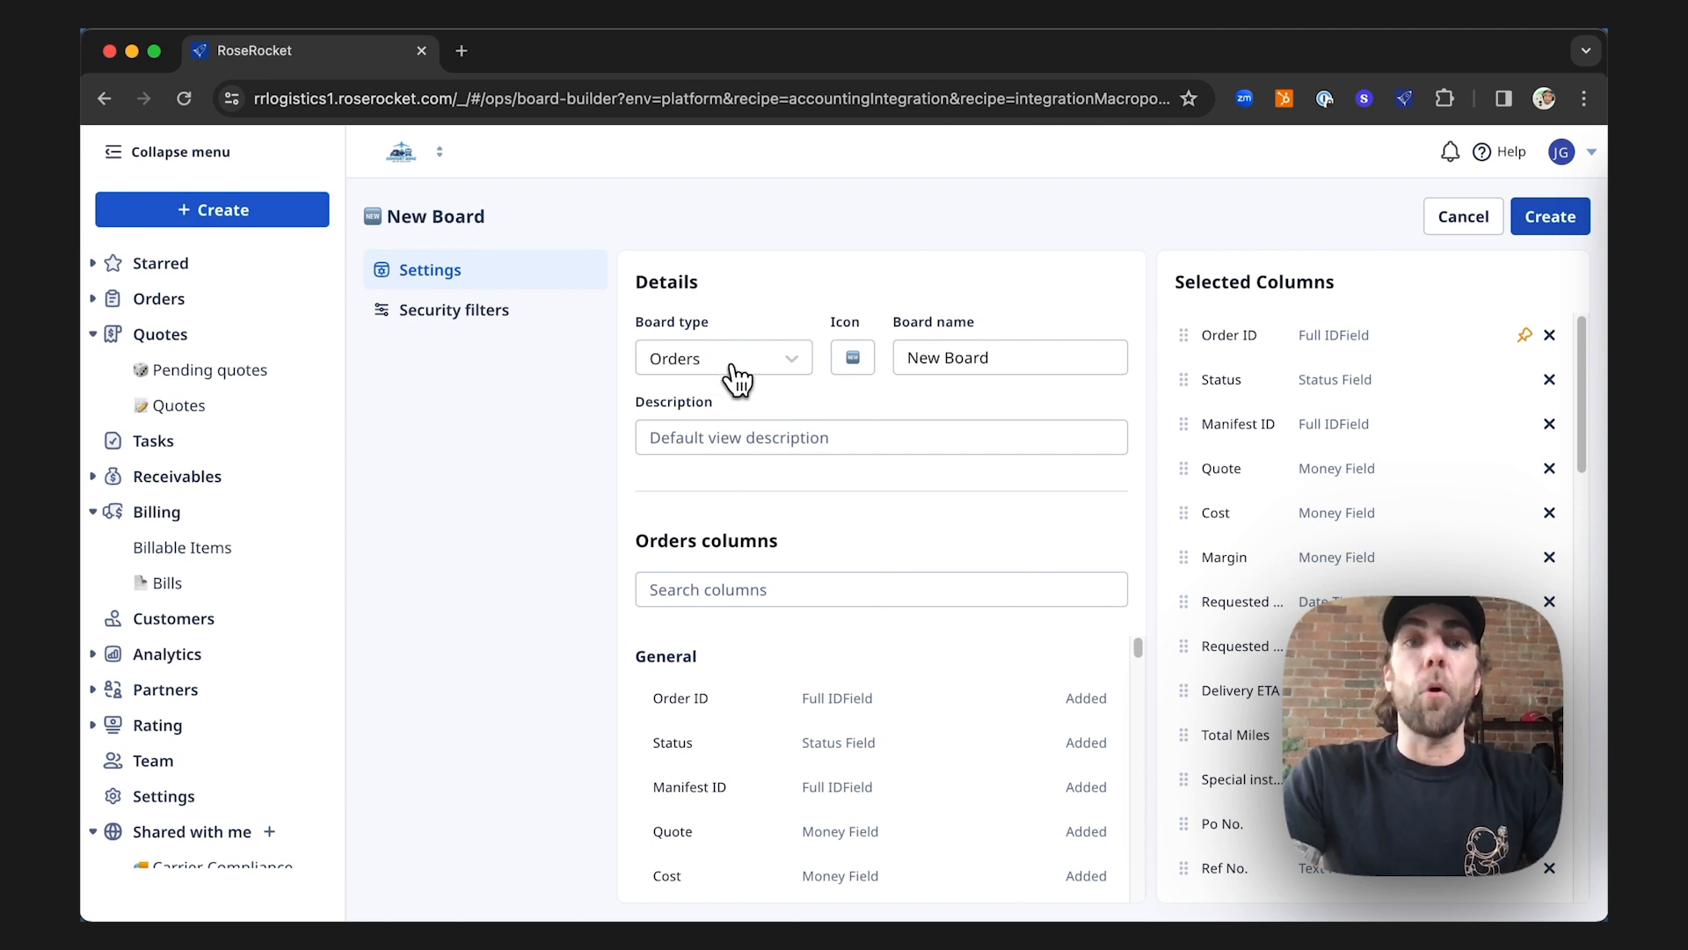
click(721, 358)
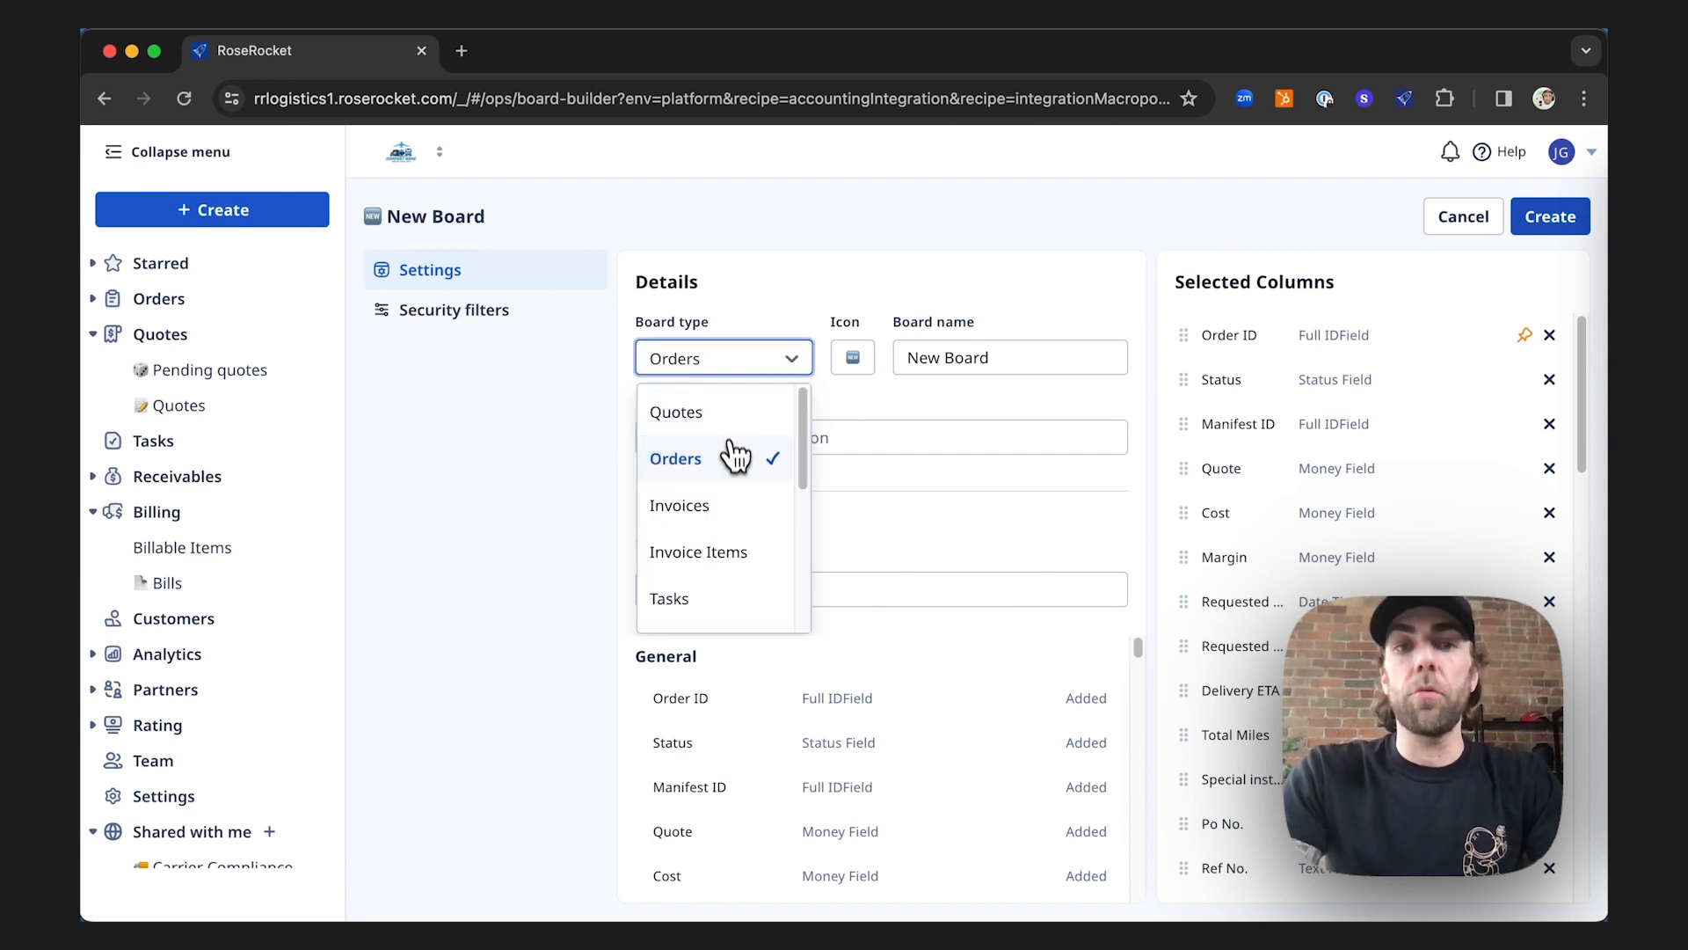
click(676, 457)
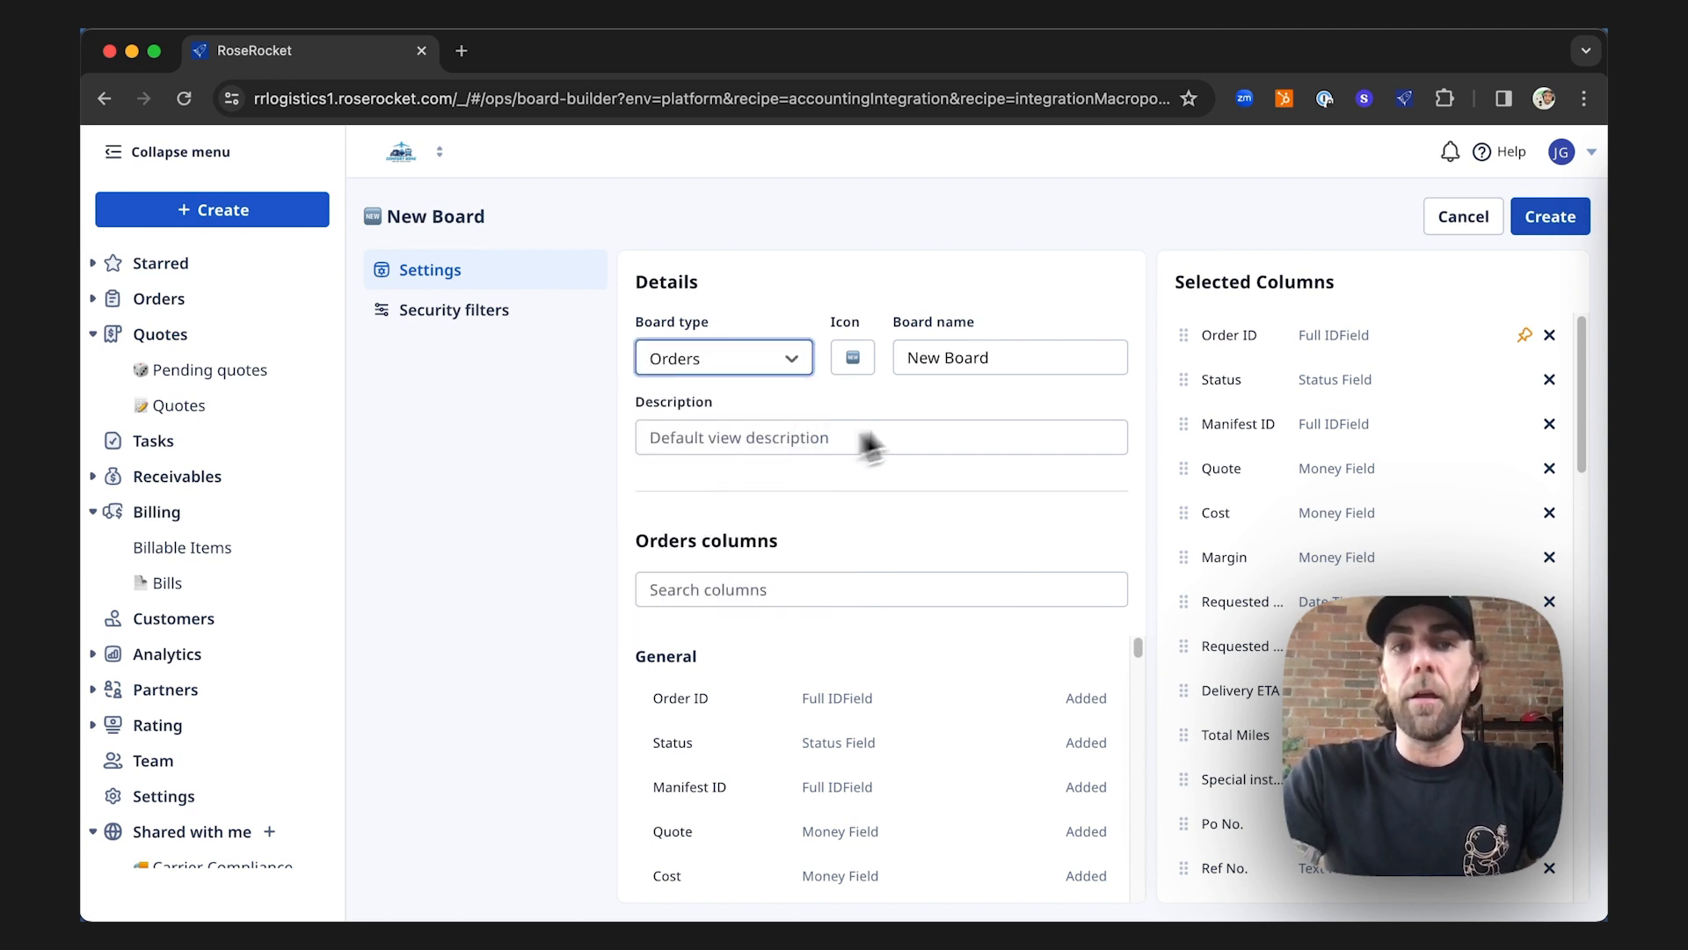
click(1009, 356)
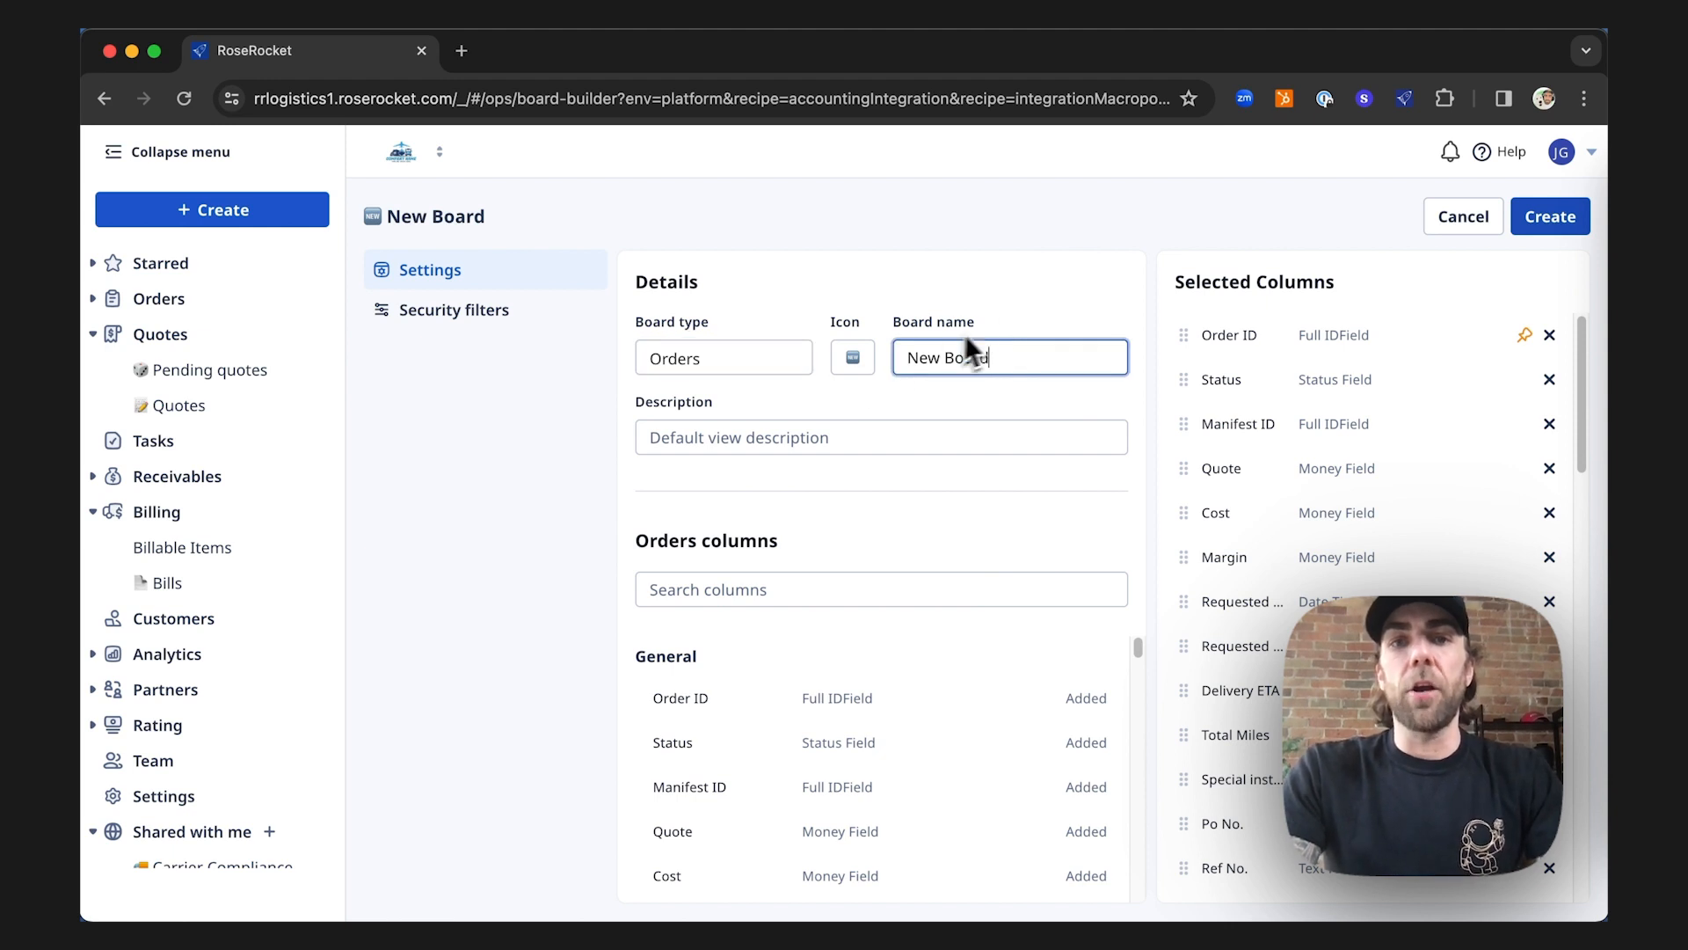
double_click(948, 357)
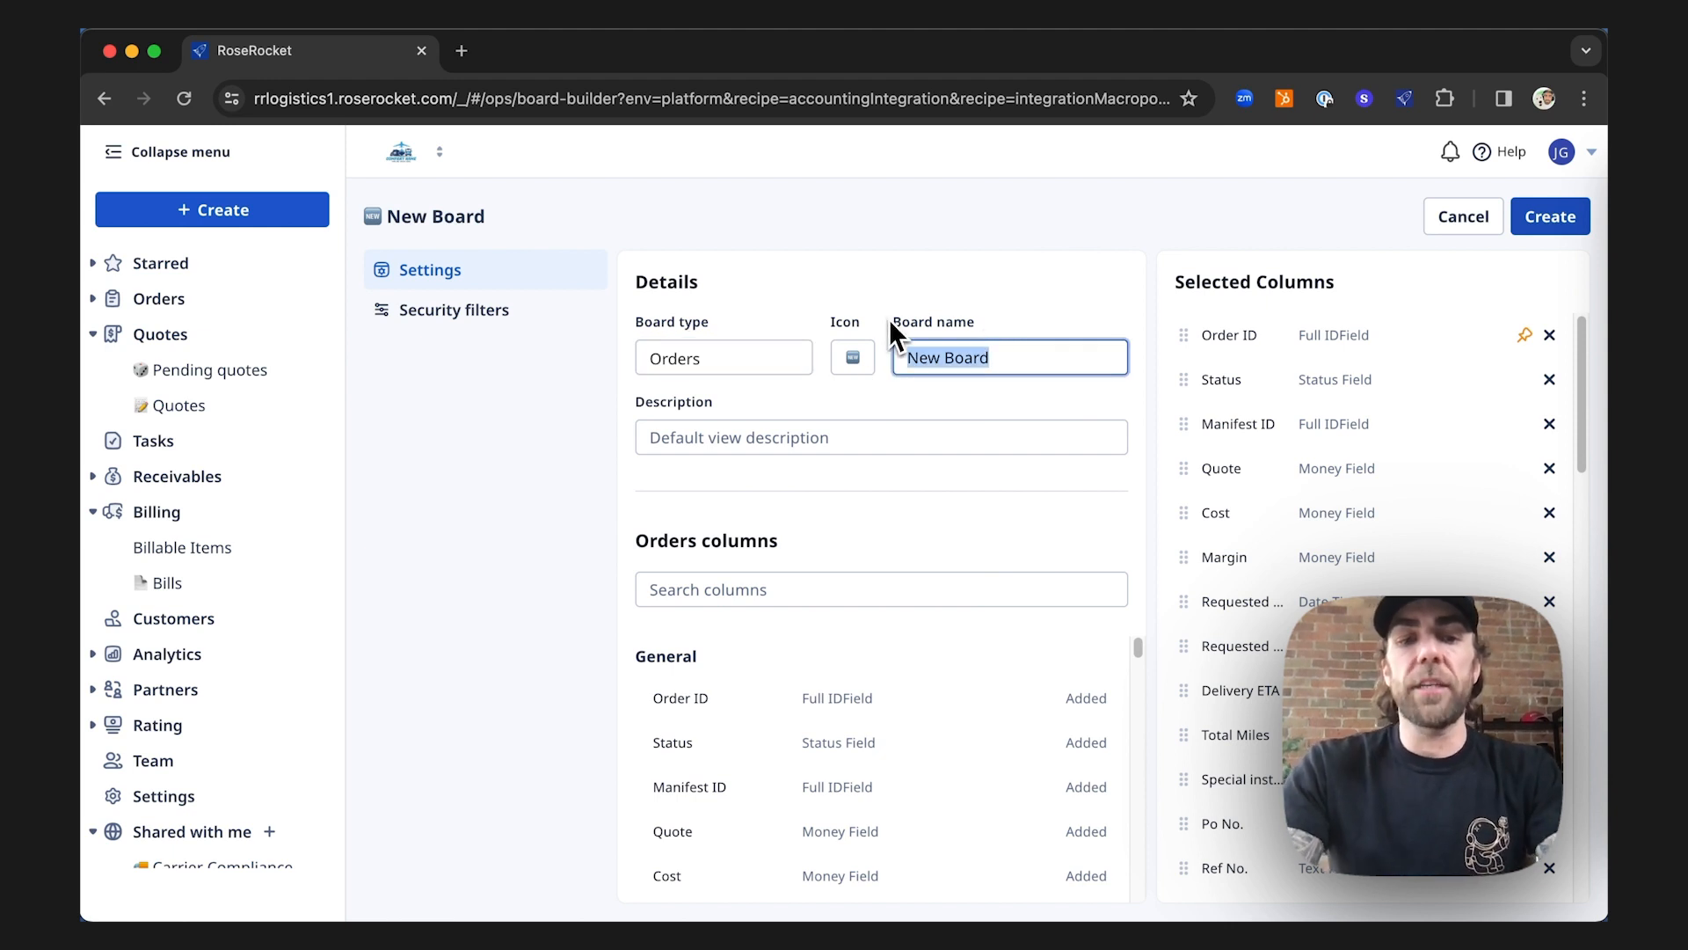
Rename the board 'Costco Tracing Board' and remove the Cost and Margin columns.
text(Costco Tracing)
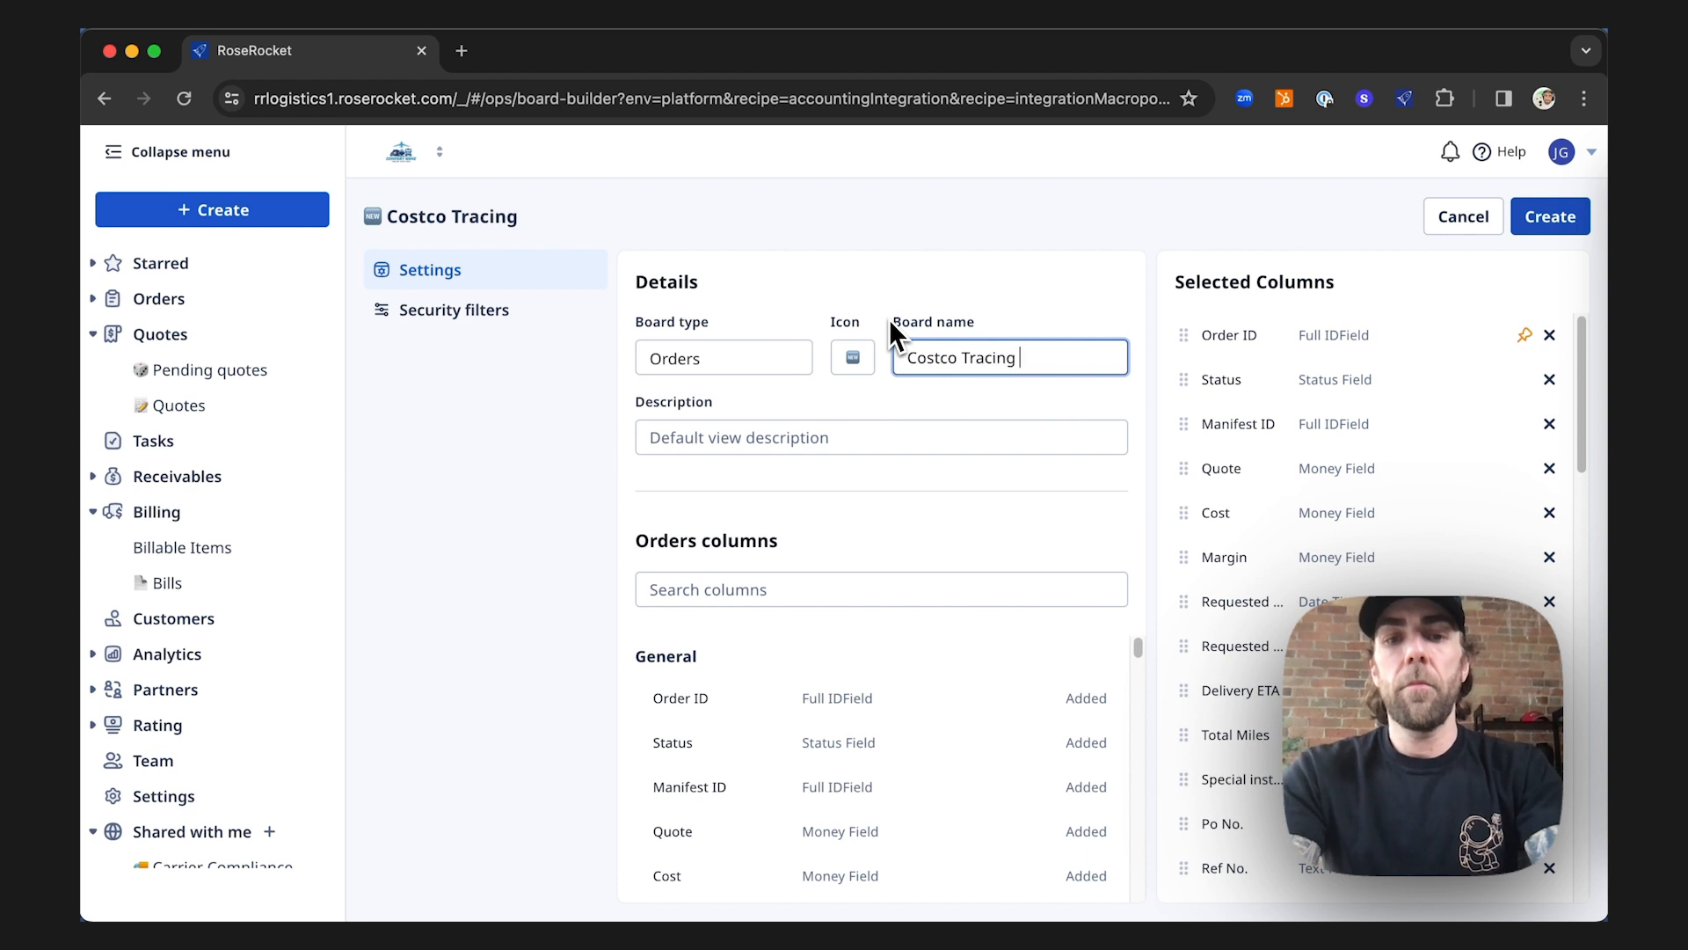
text(Board)
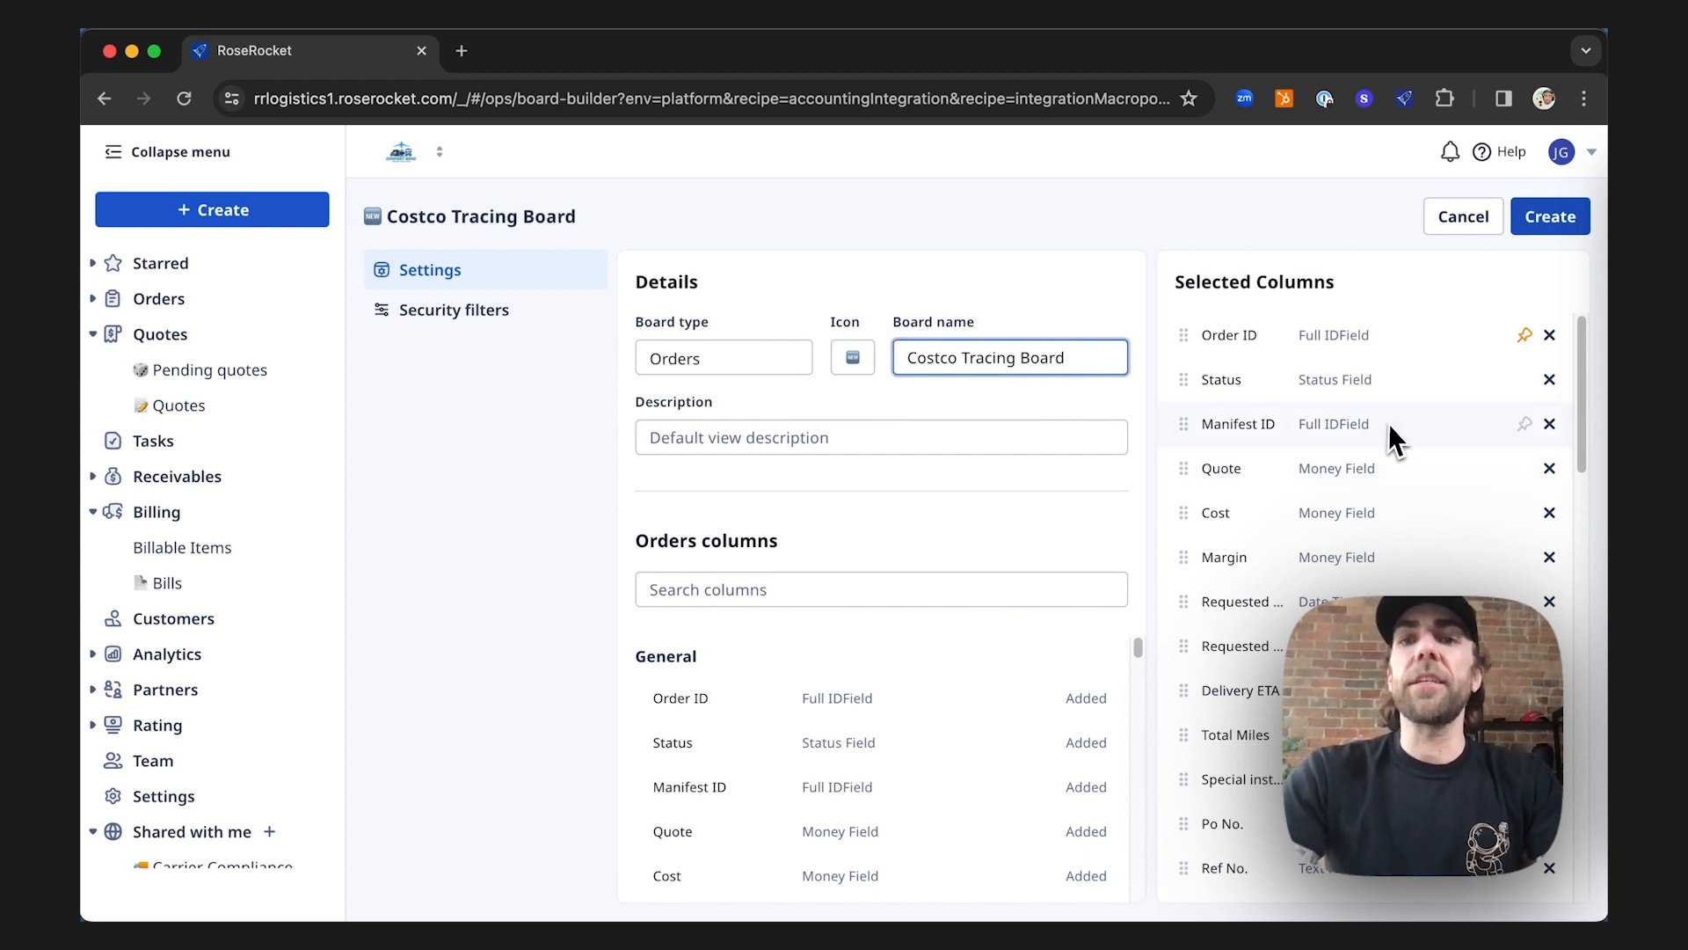
mouse_move(1476, 296)
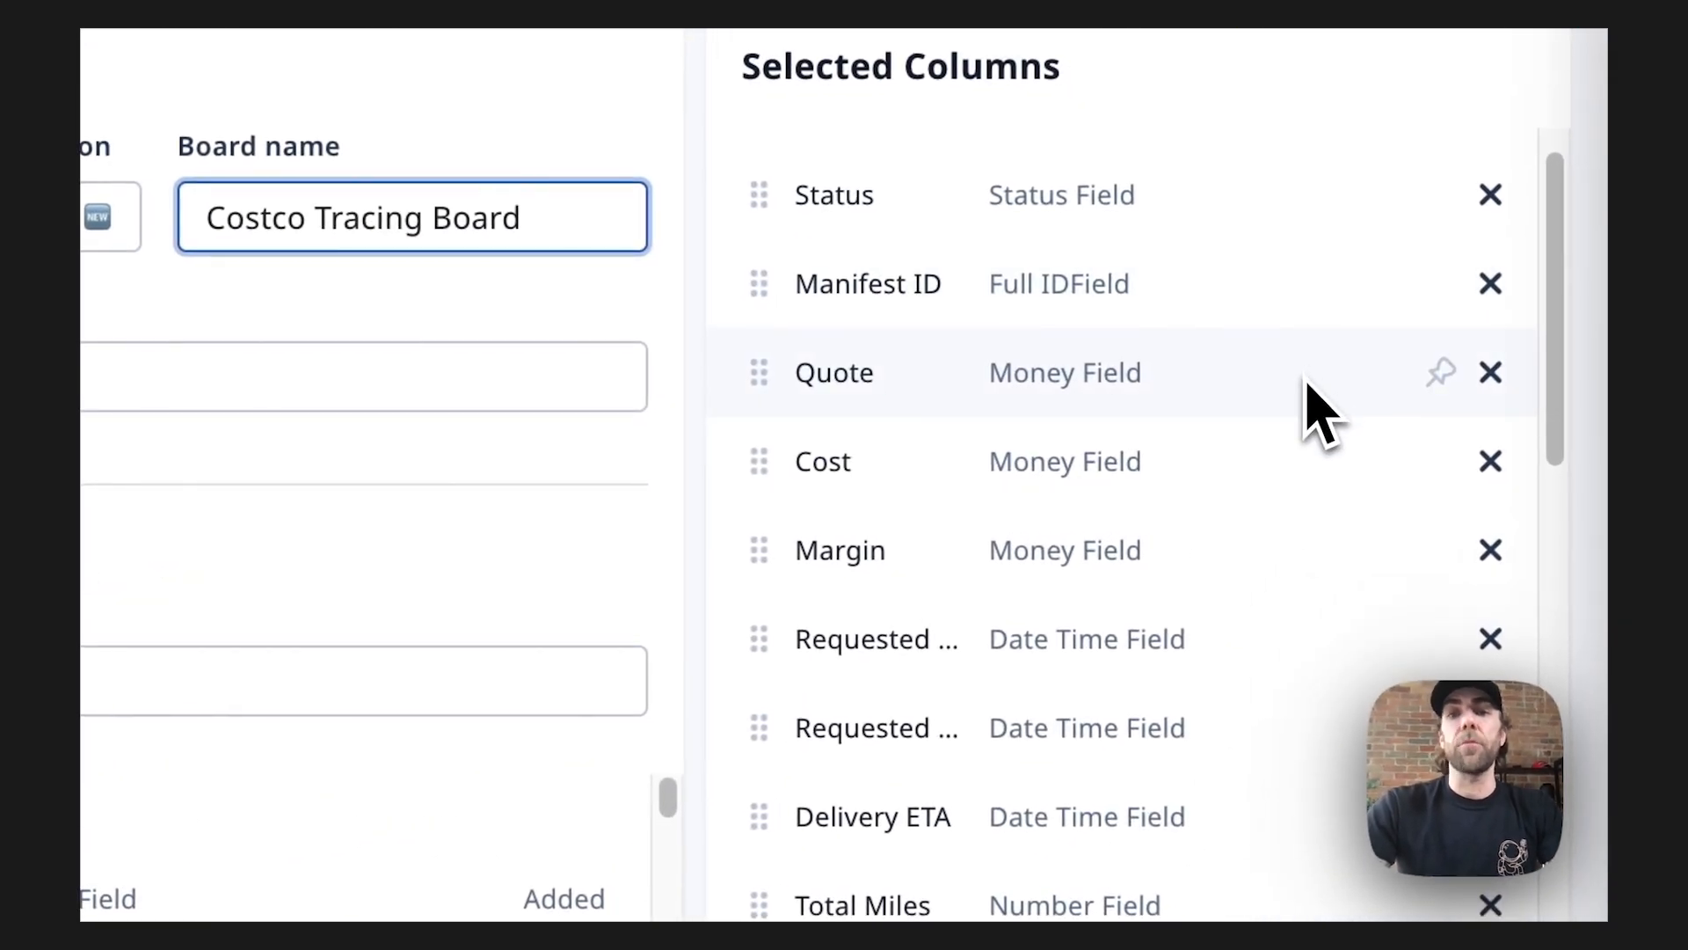
click(1490, 461)
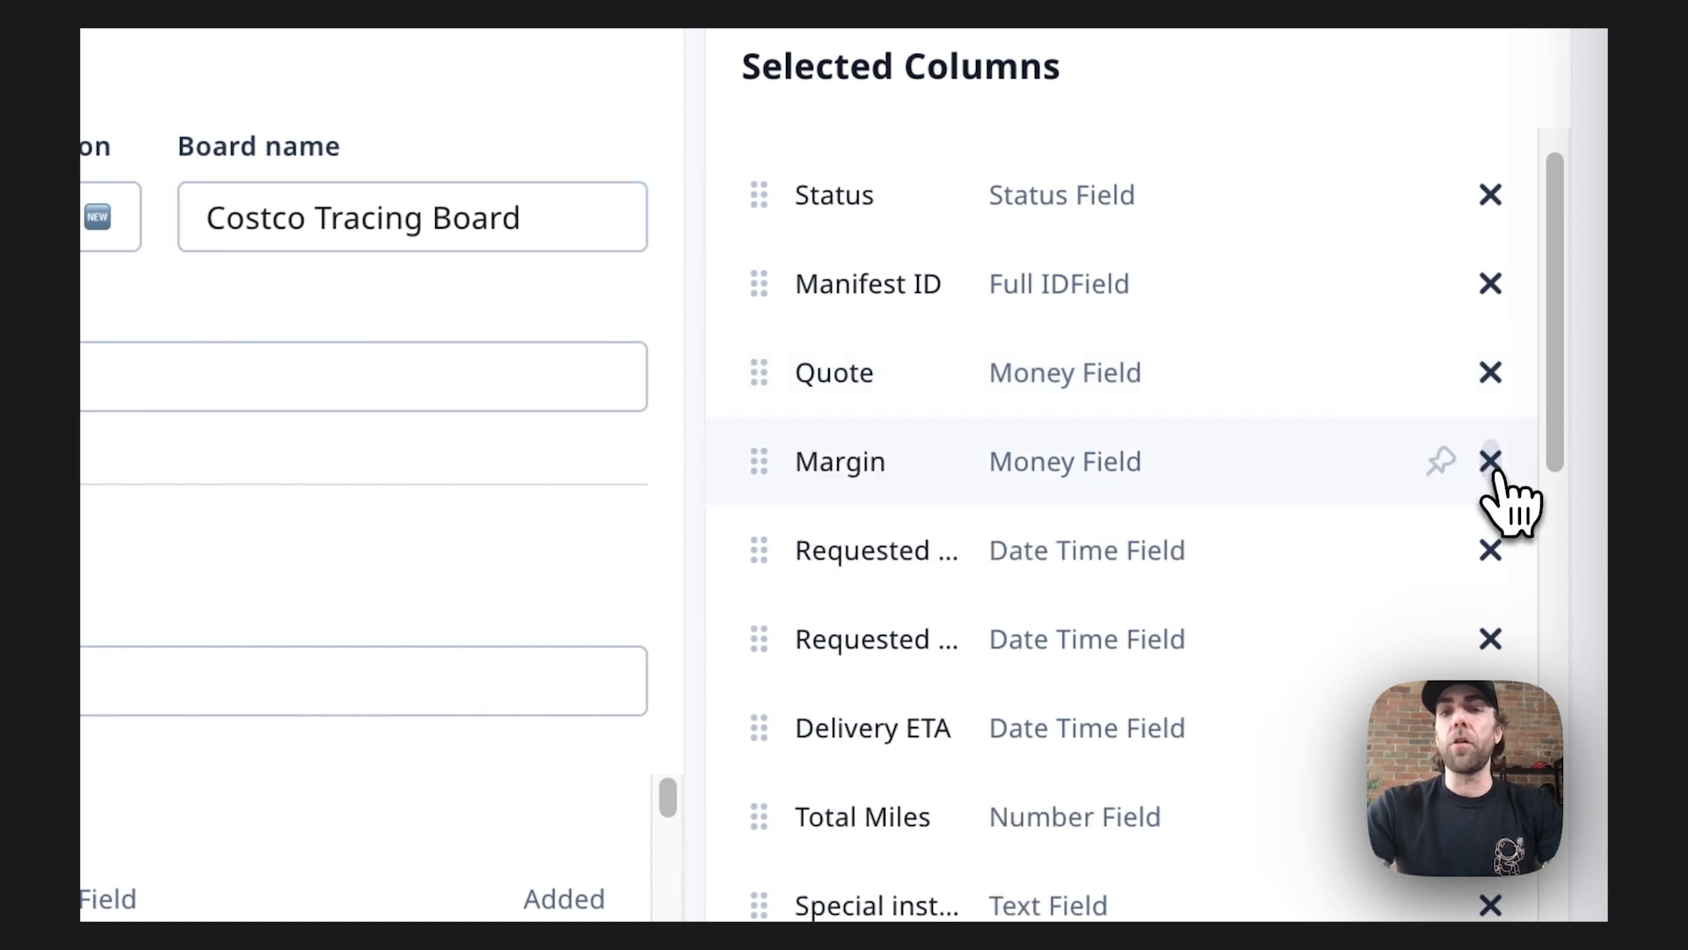
click(1491, 461)
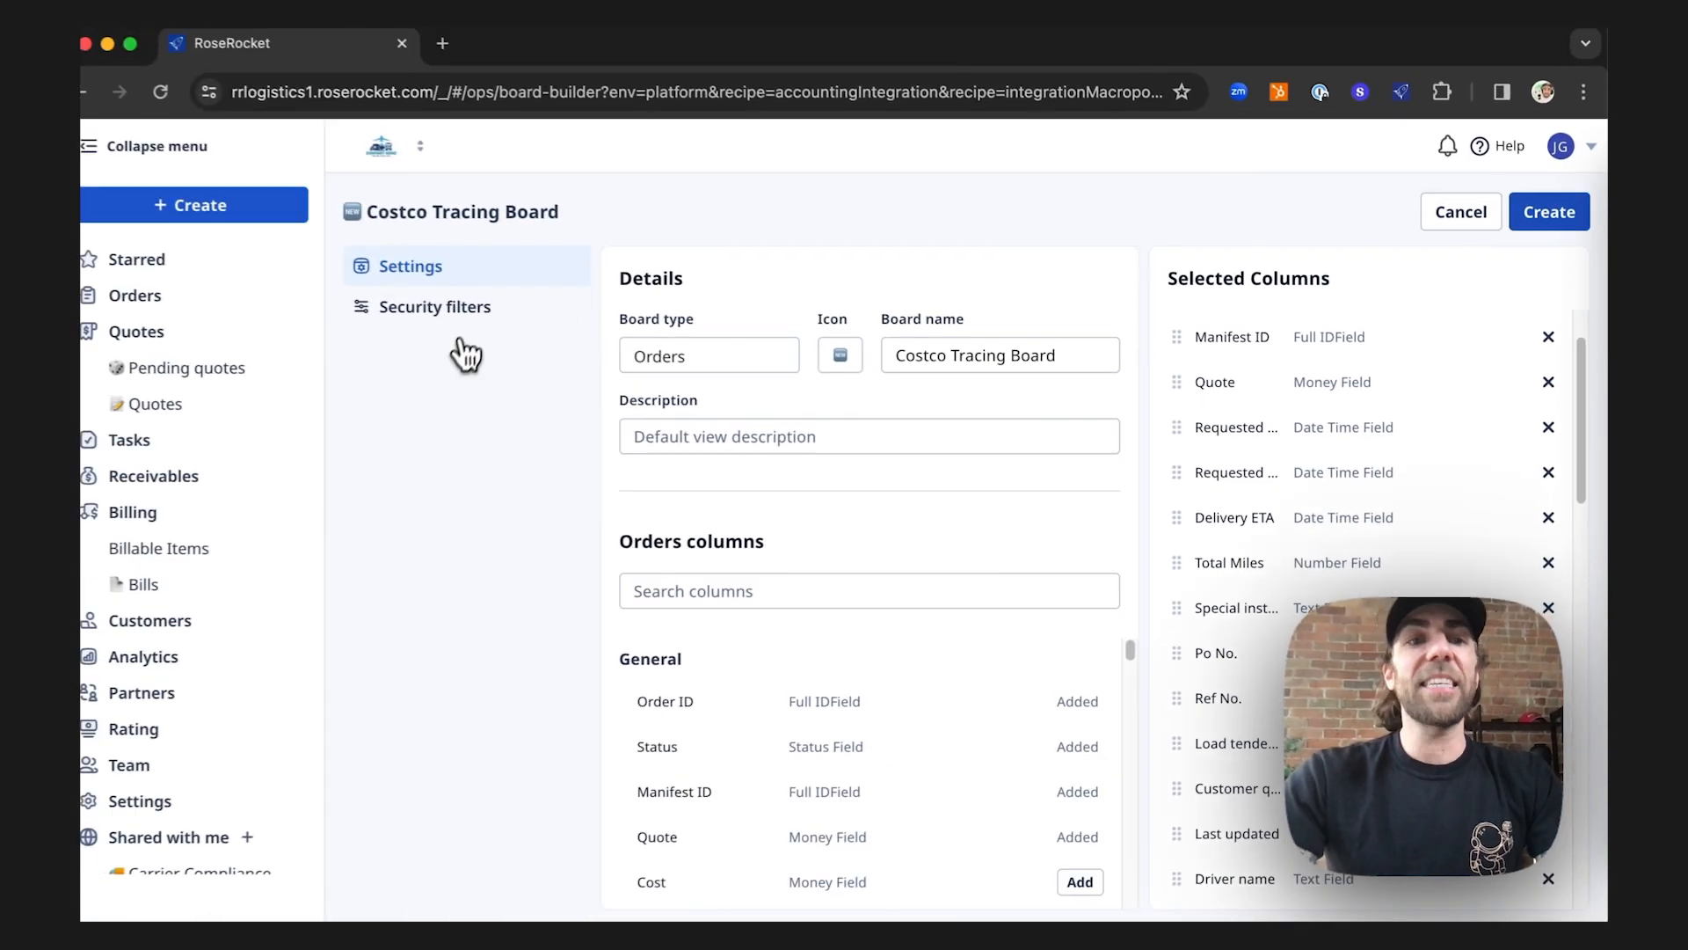
Add a Customer security filter searched for 'costco' and set to Costco.
click(436, 307)
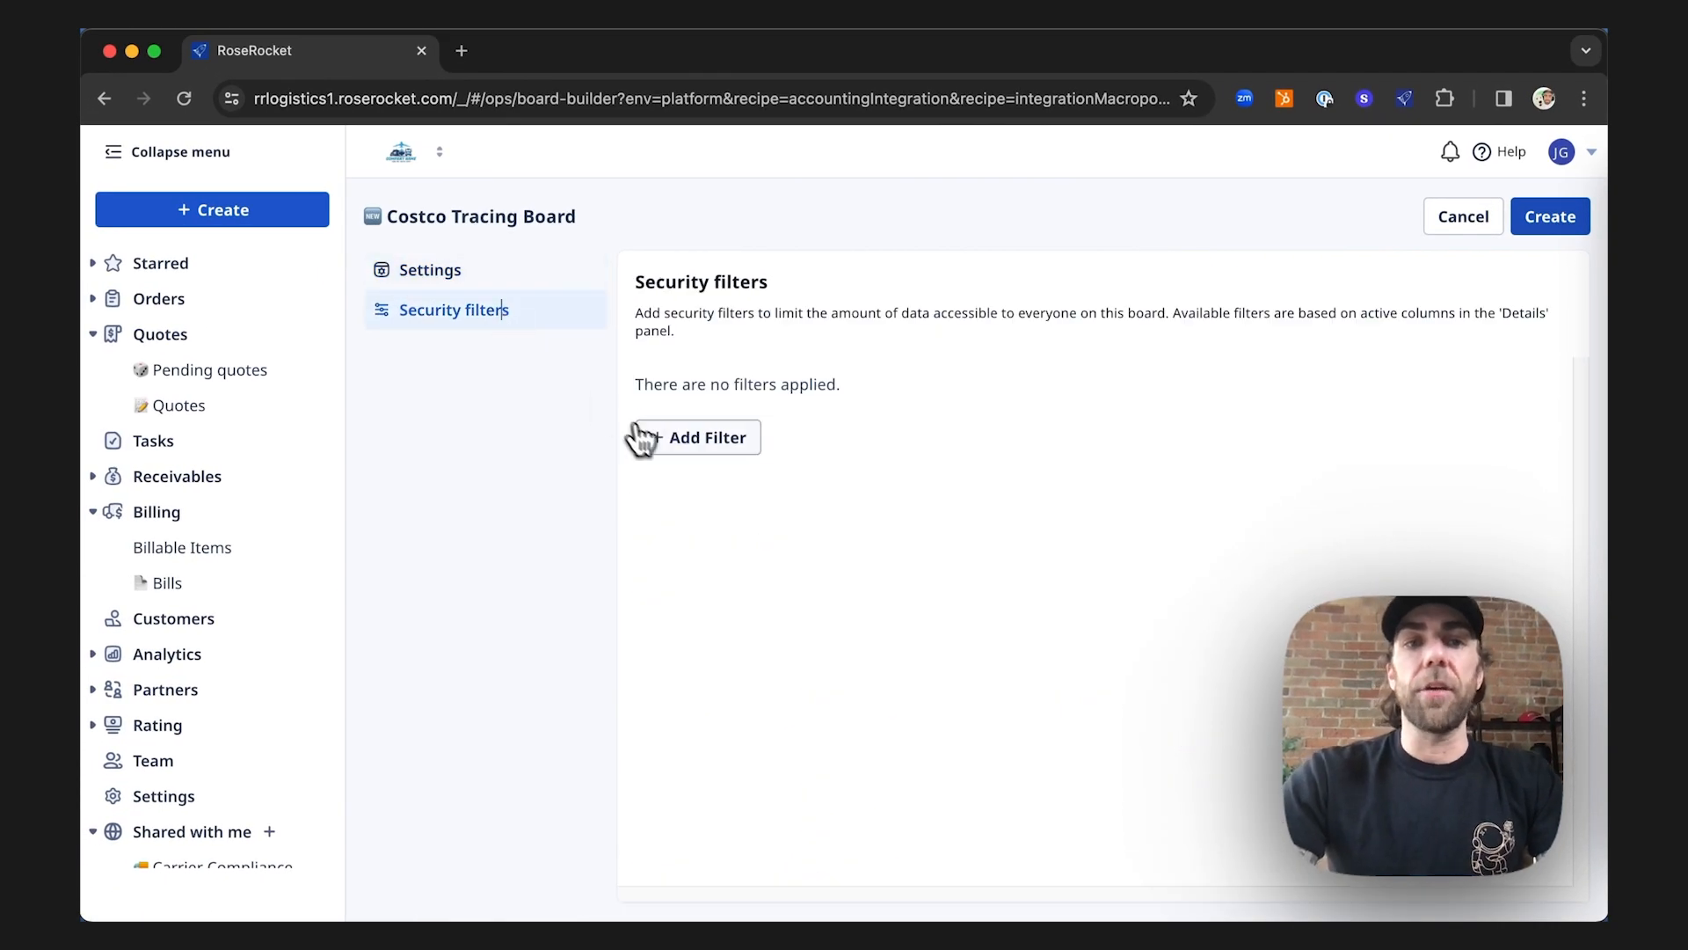
click(697, 436)
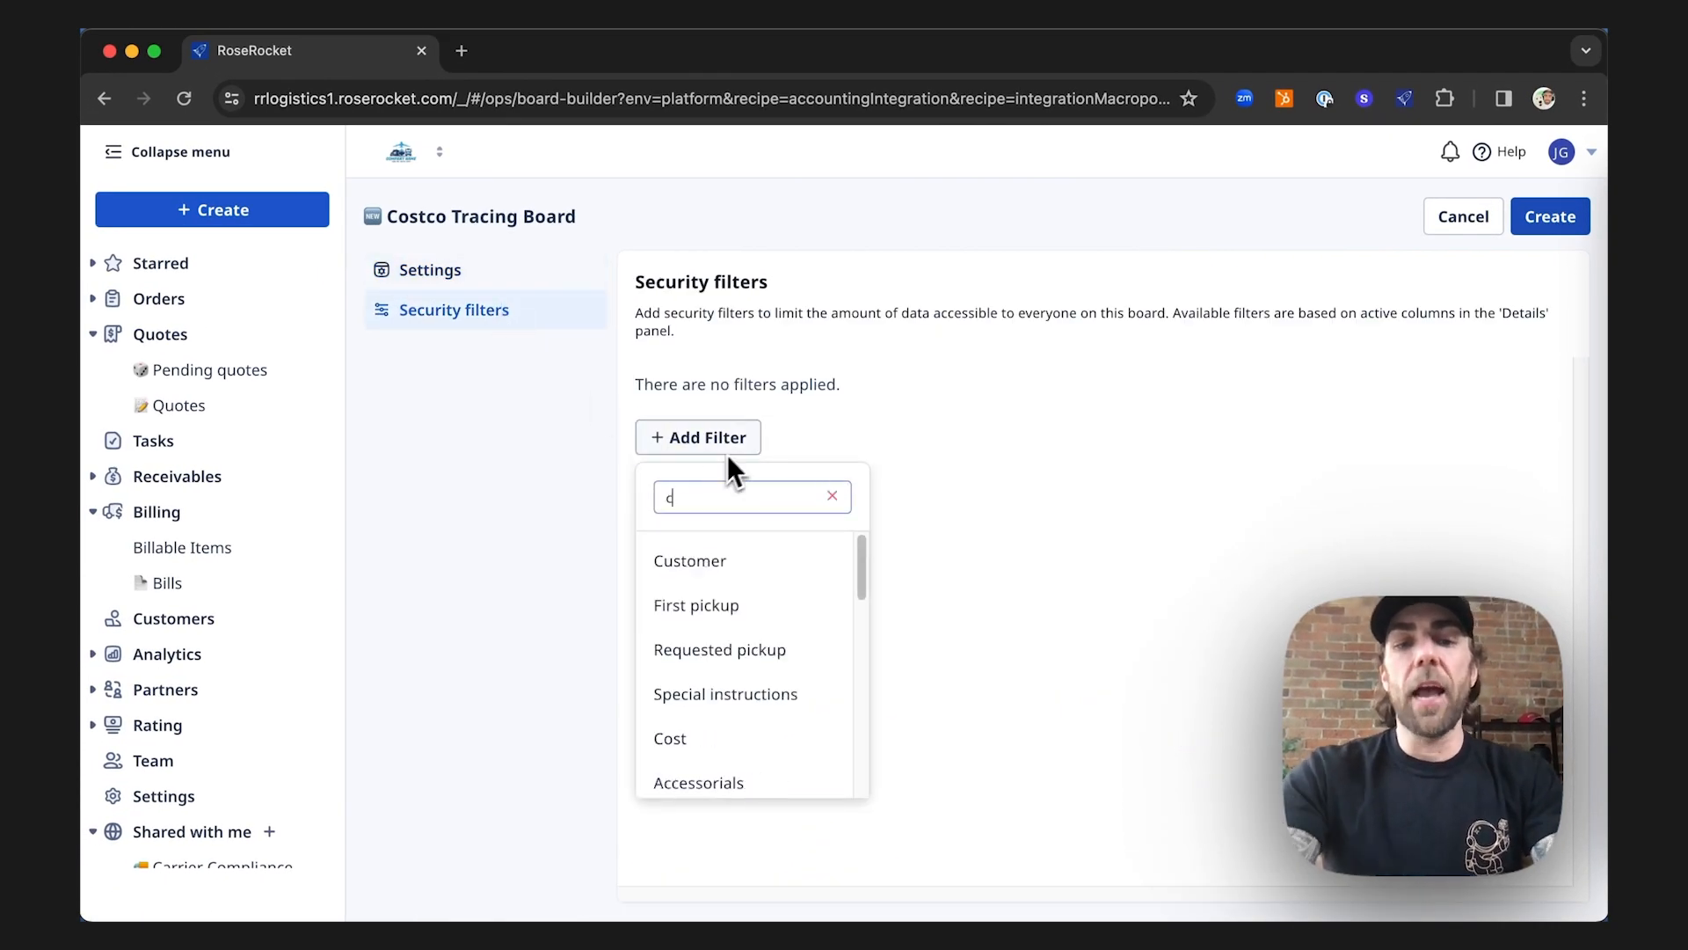
click(690, 561)
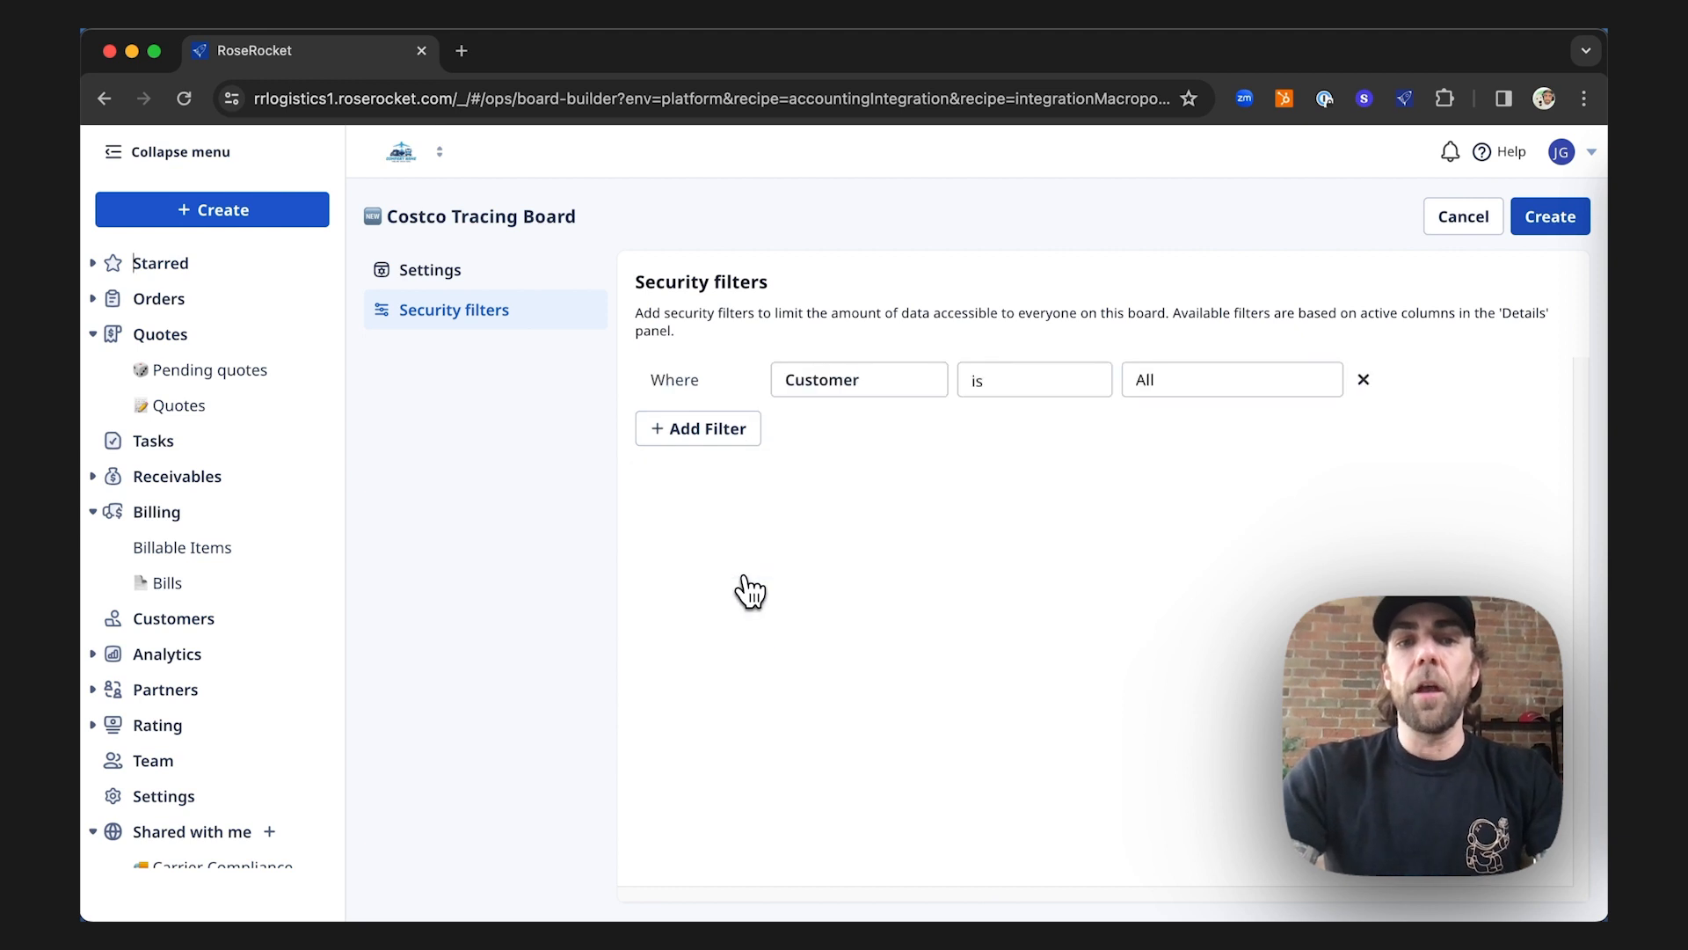
mouse_move(1212, 395)
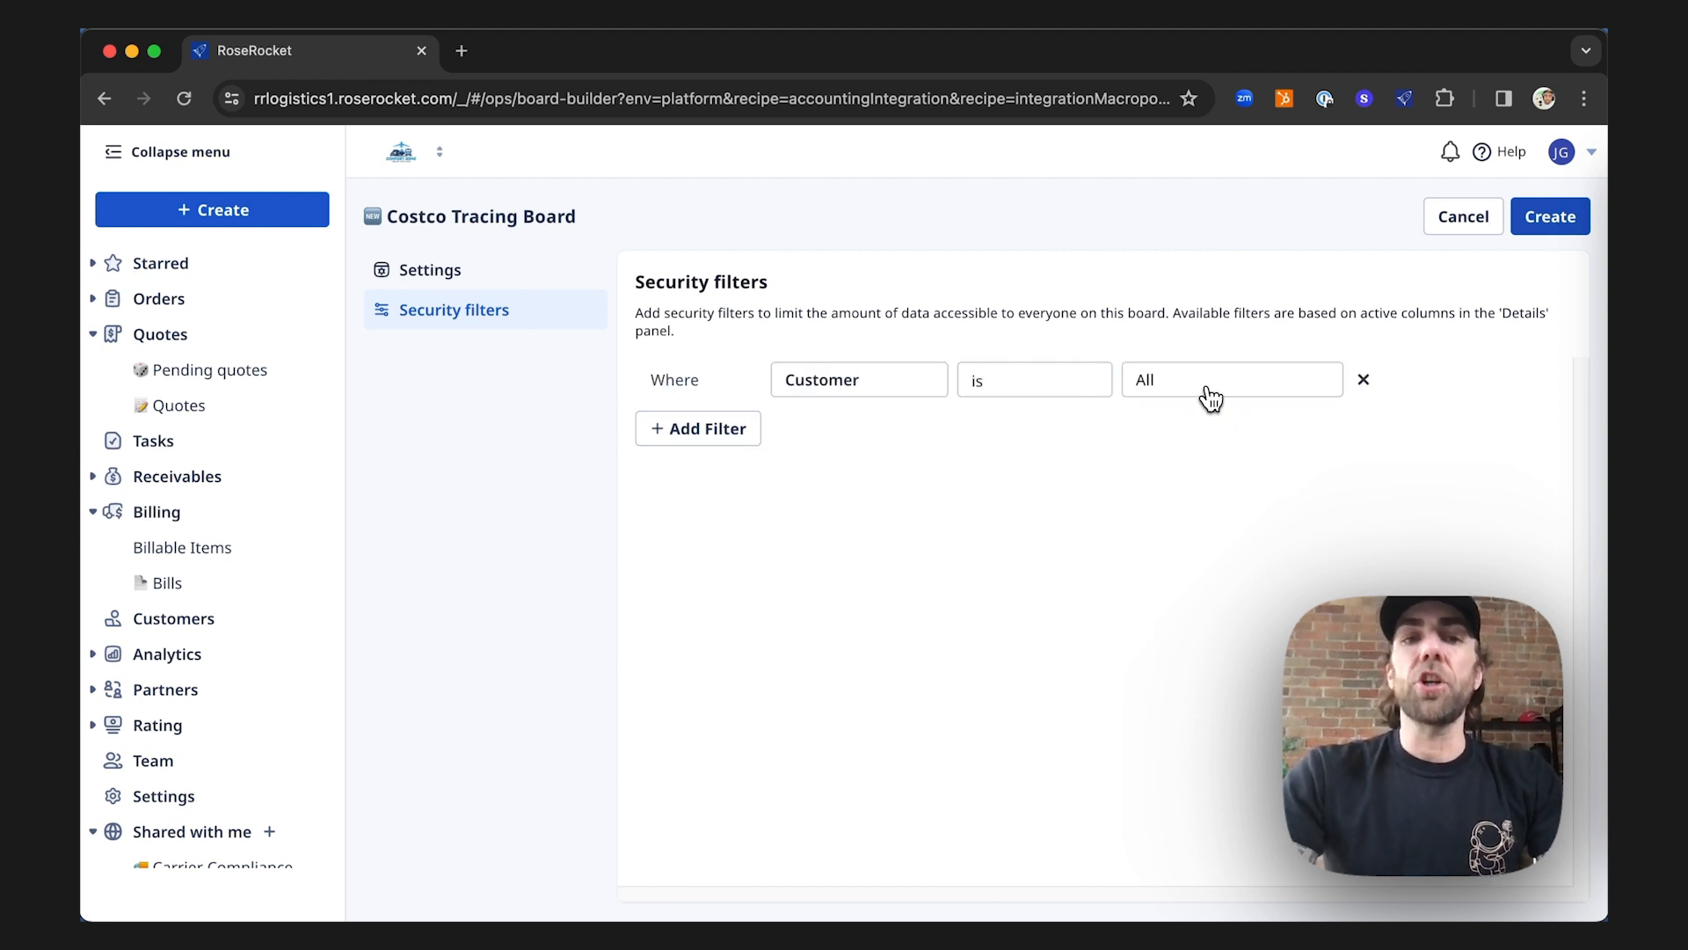
text(costco)
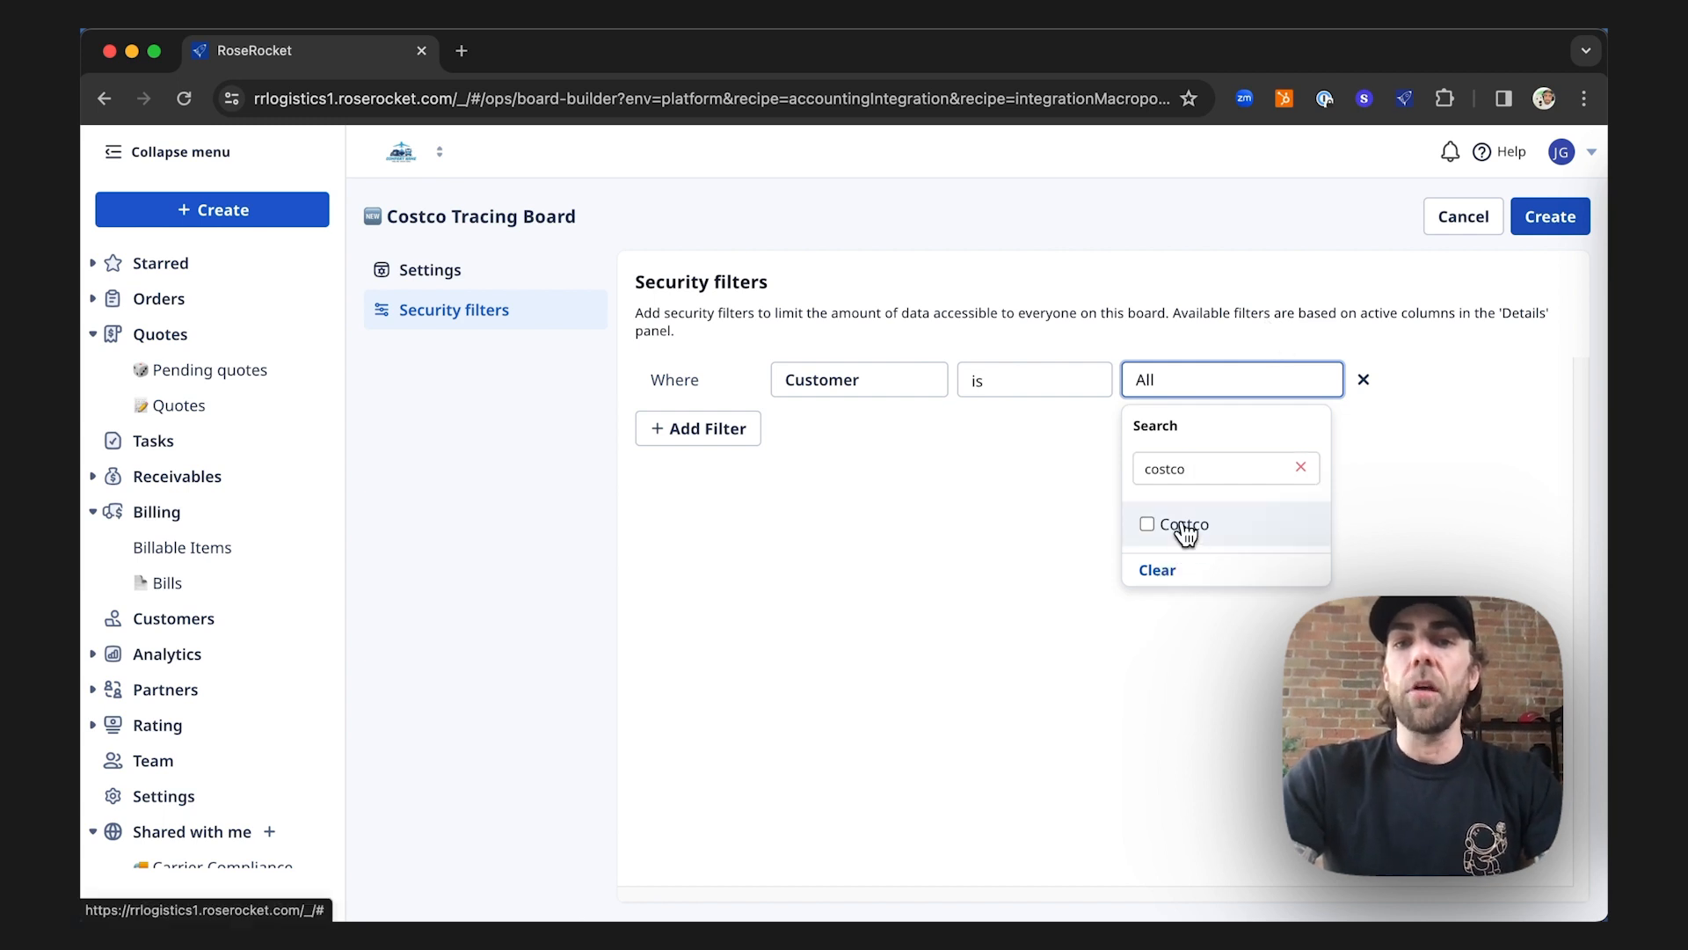
click(1181, 524)
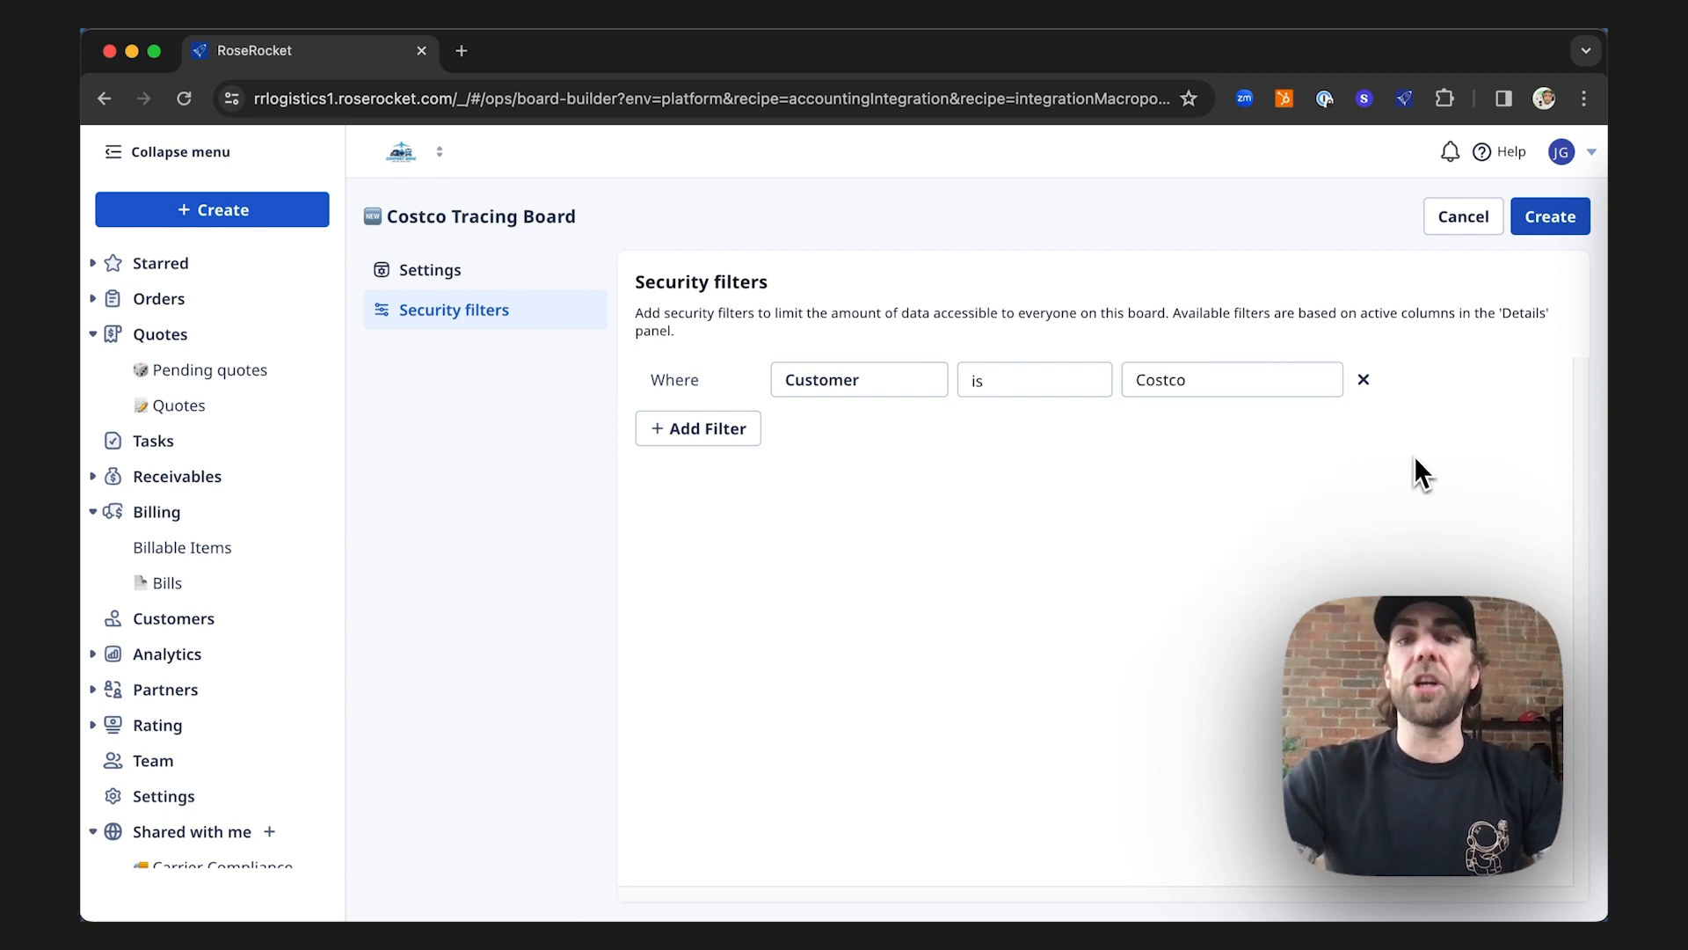
mouse_move(1444, 423)
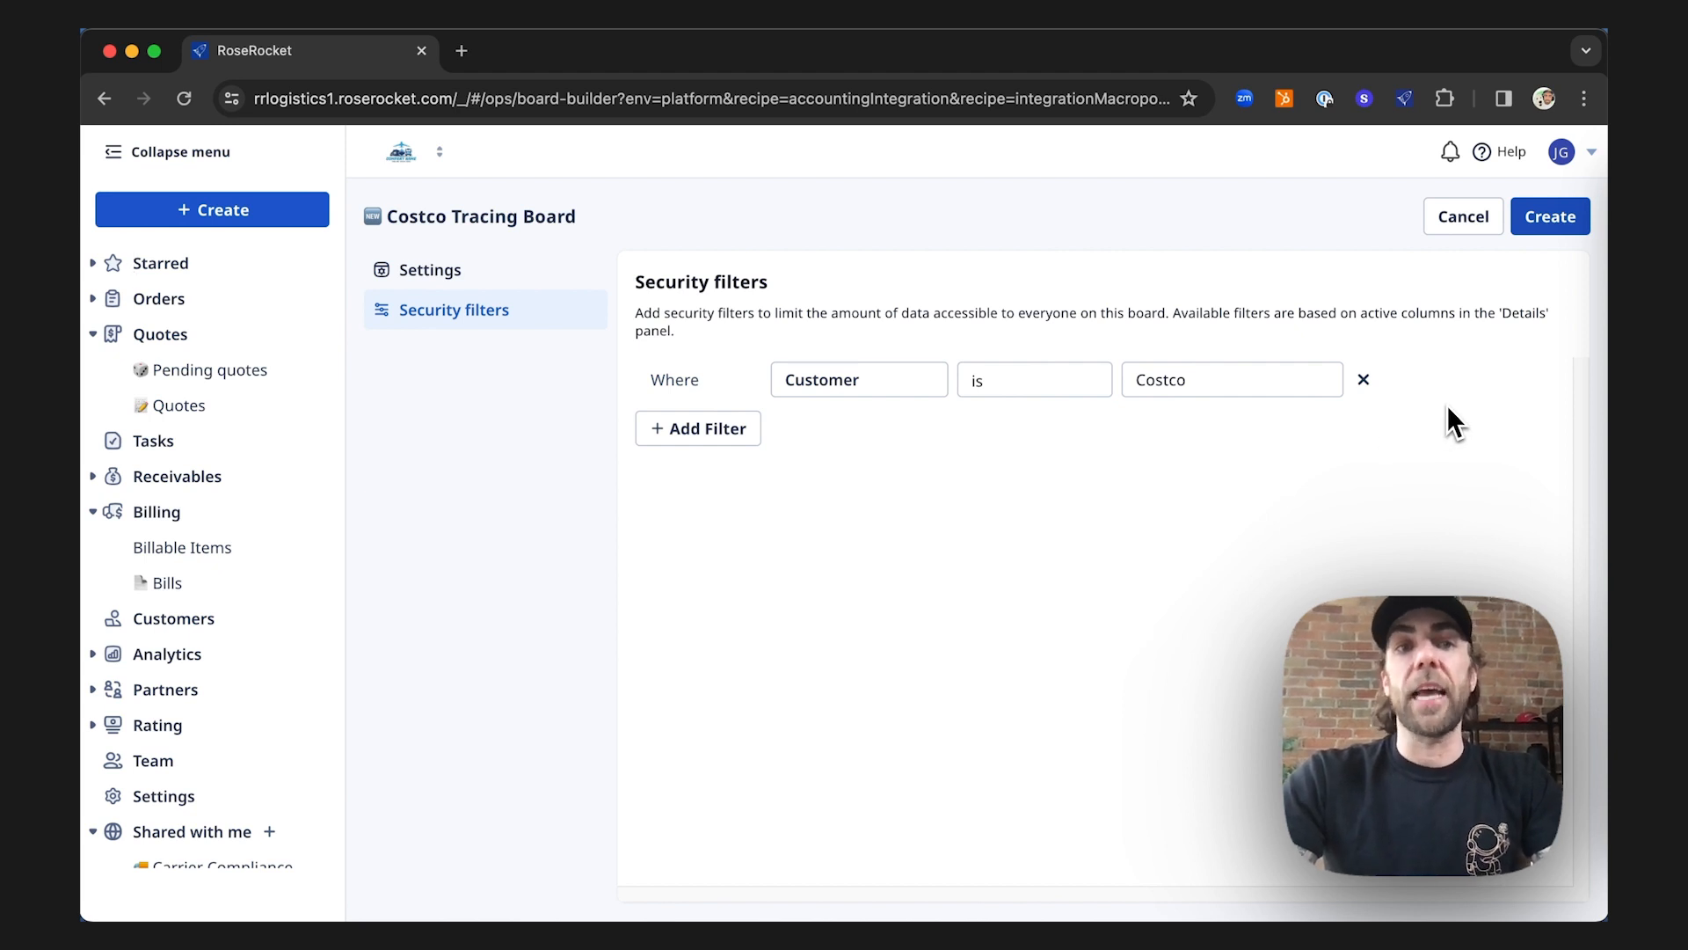
mouse_move(1548, 299)
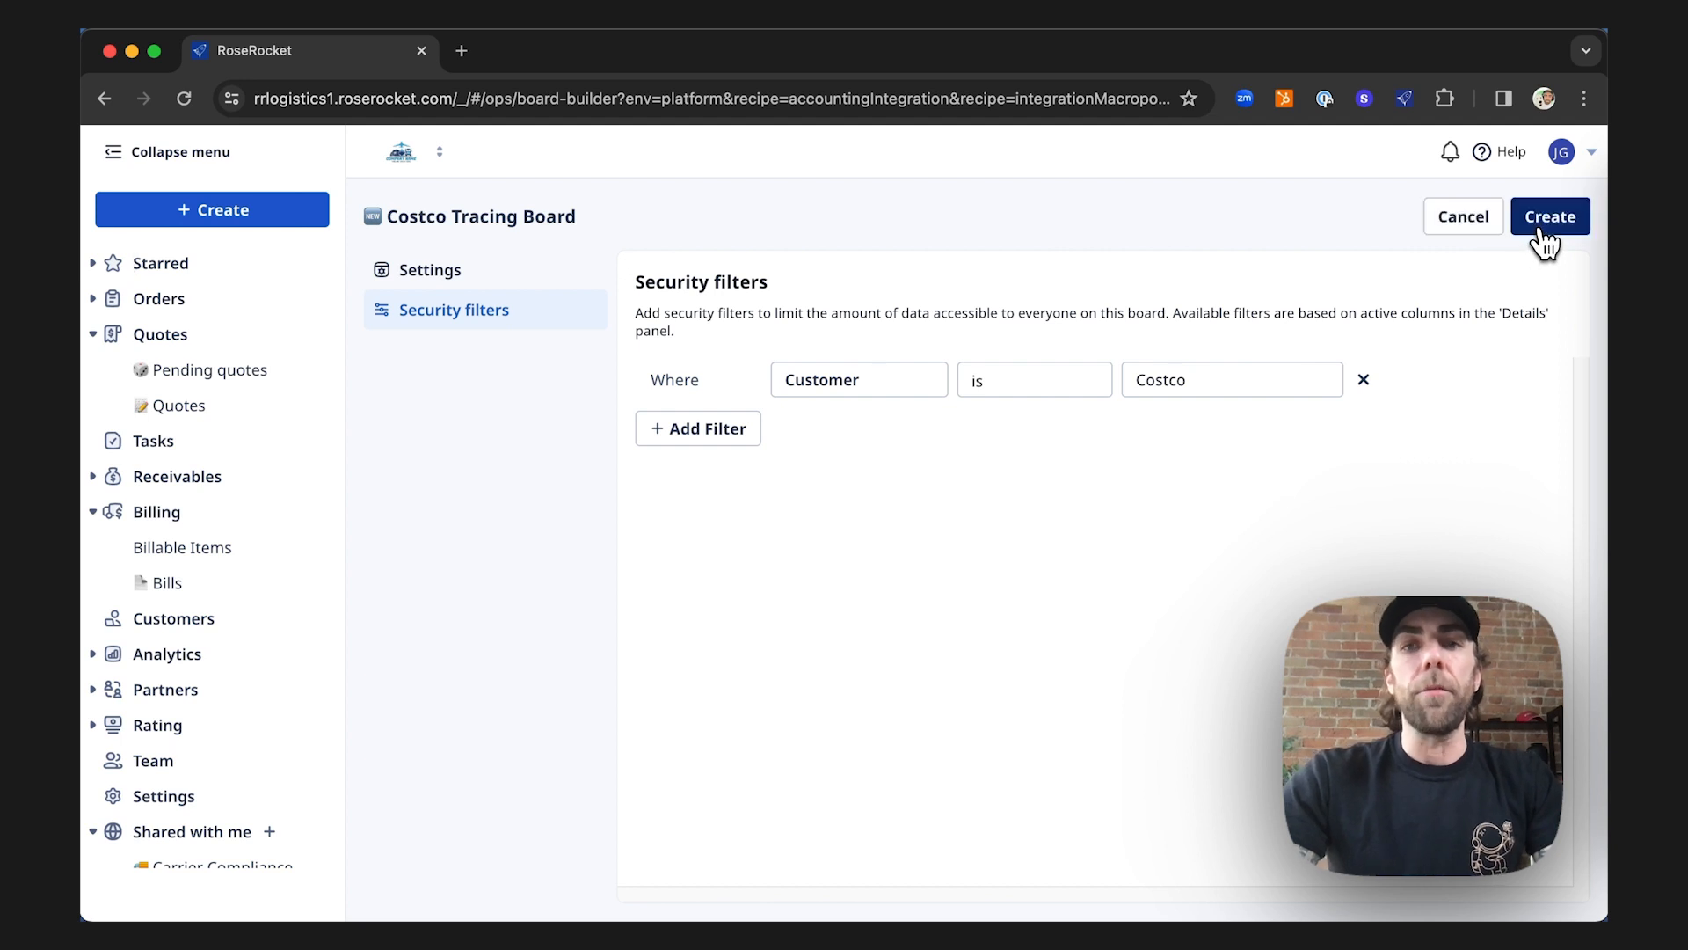
Save and create the Costco Tracing Board.
click(1549, 217)
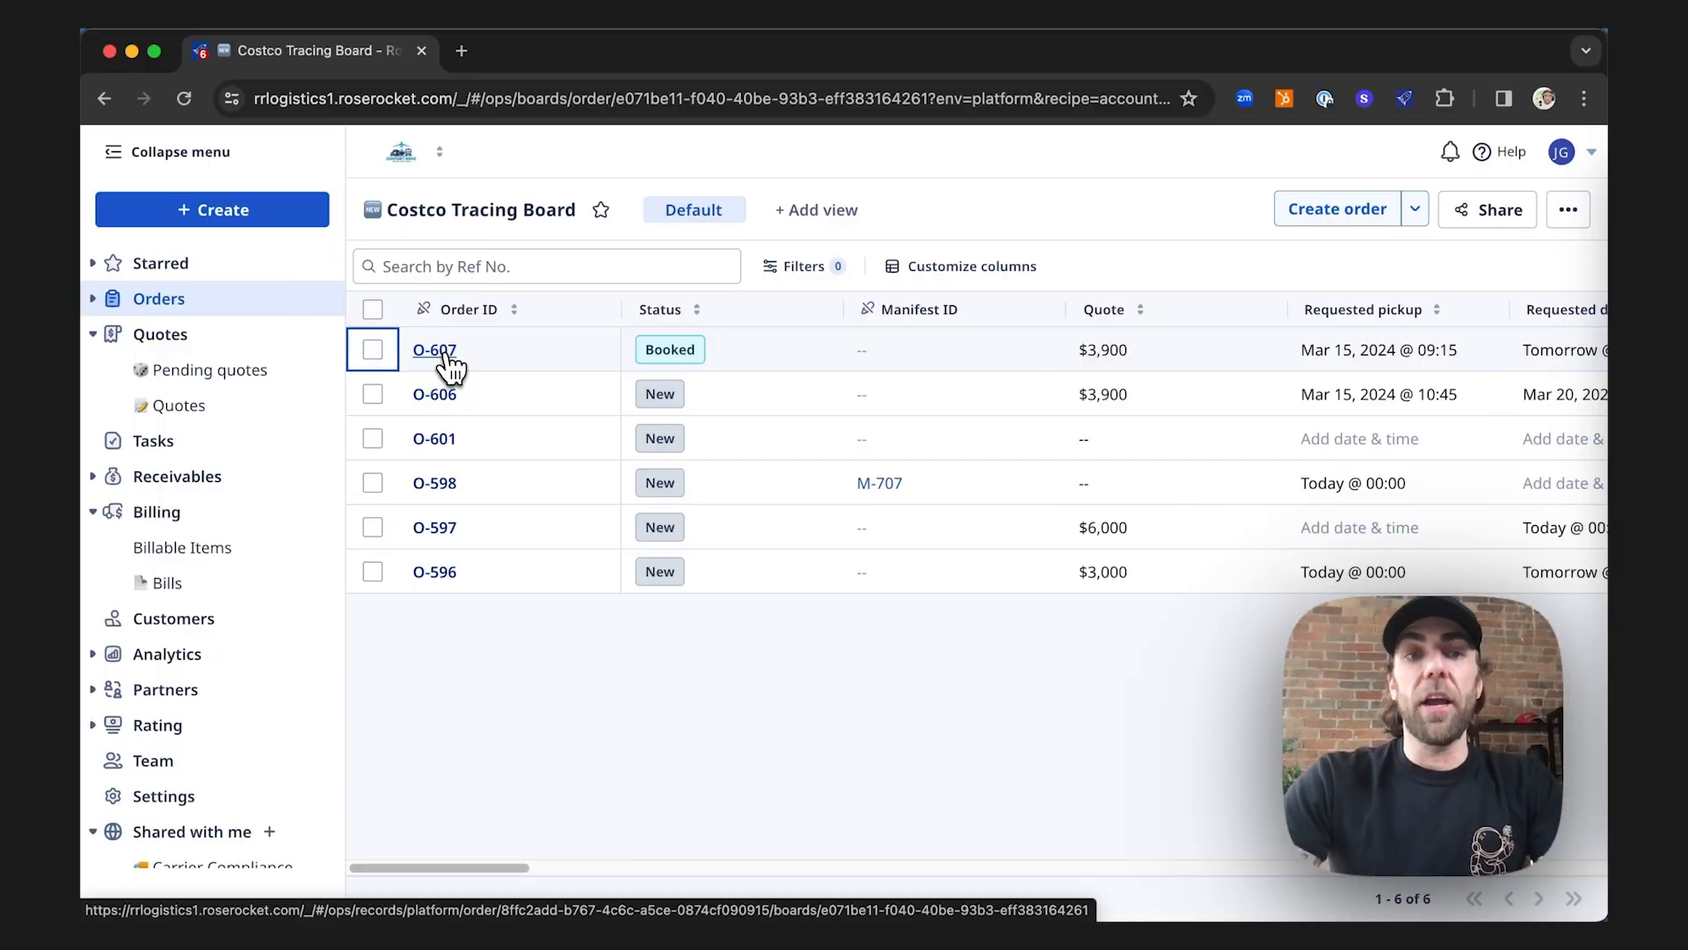
Open order O-607 from the board's order list.
click(434, 350)
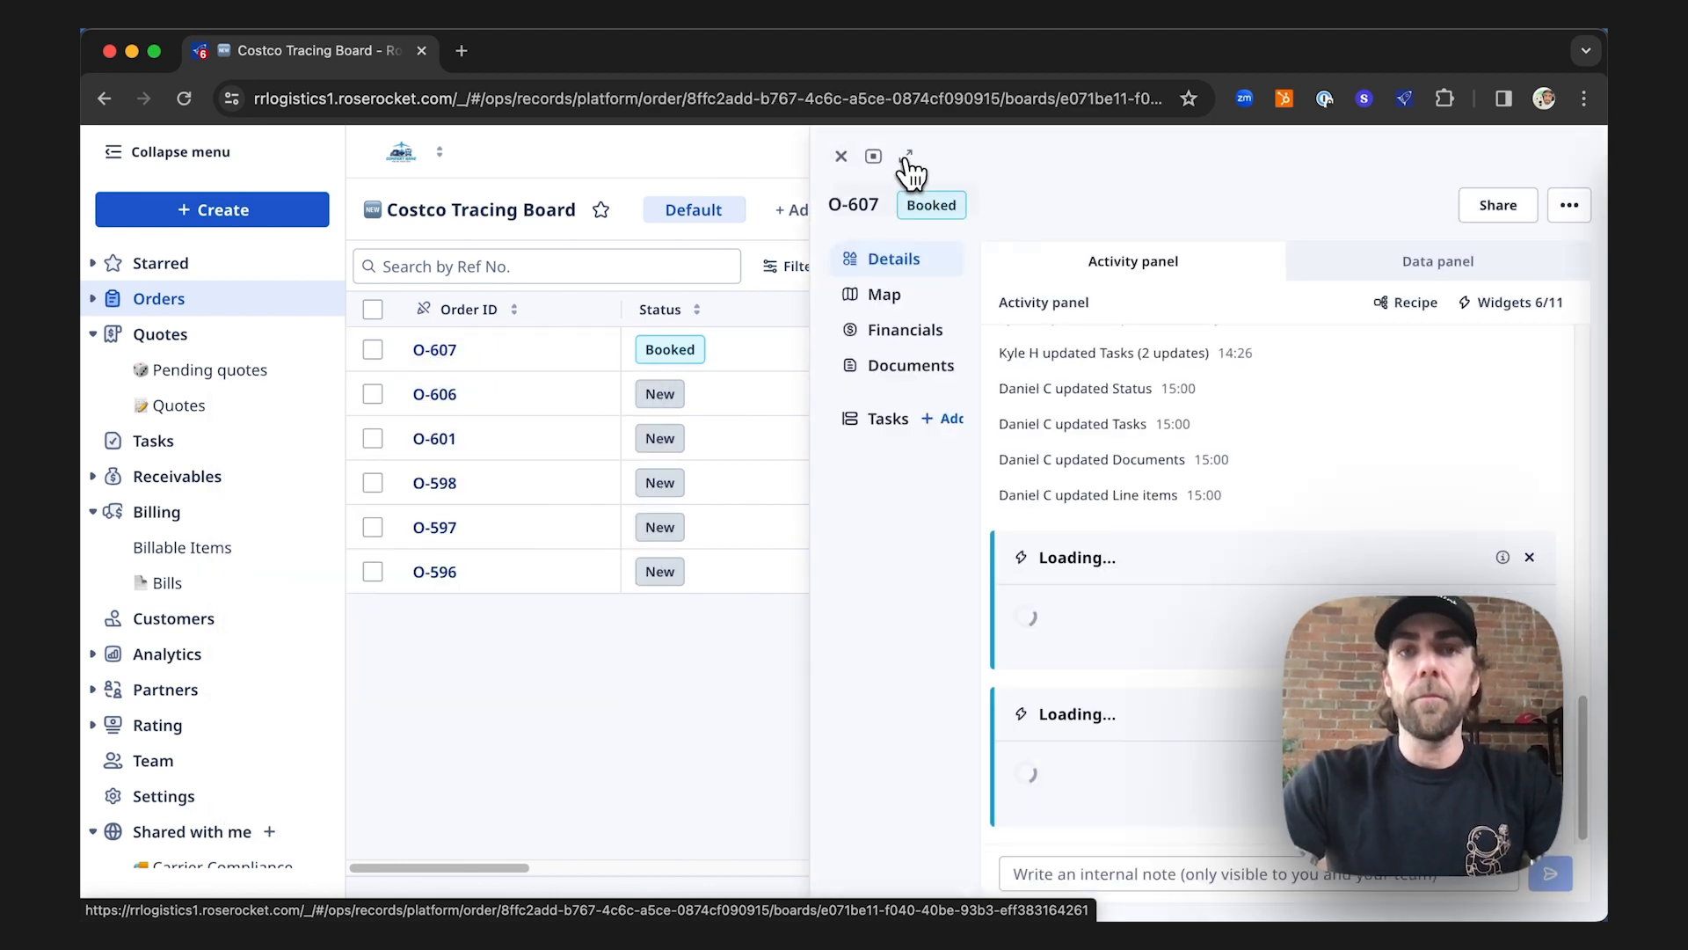
Expand O-607 to a full record and view its Map, Financials, Documents, then Details.
click(905, 156)
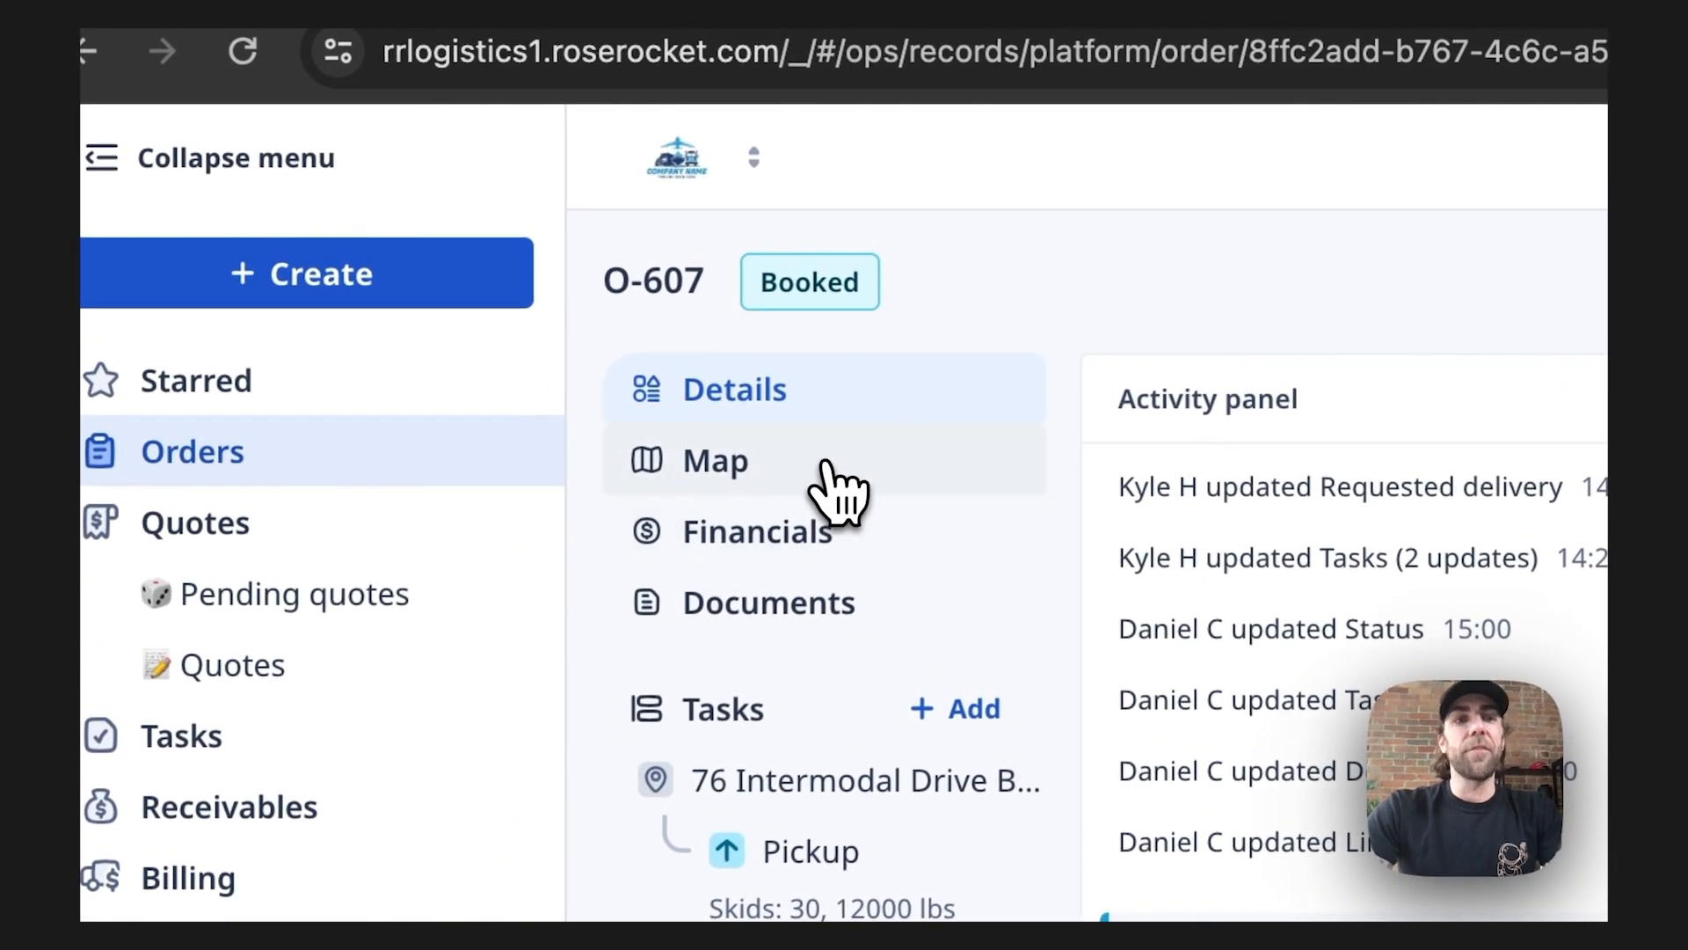
click(714, 461)
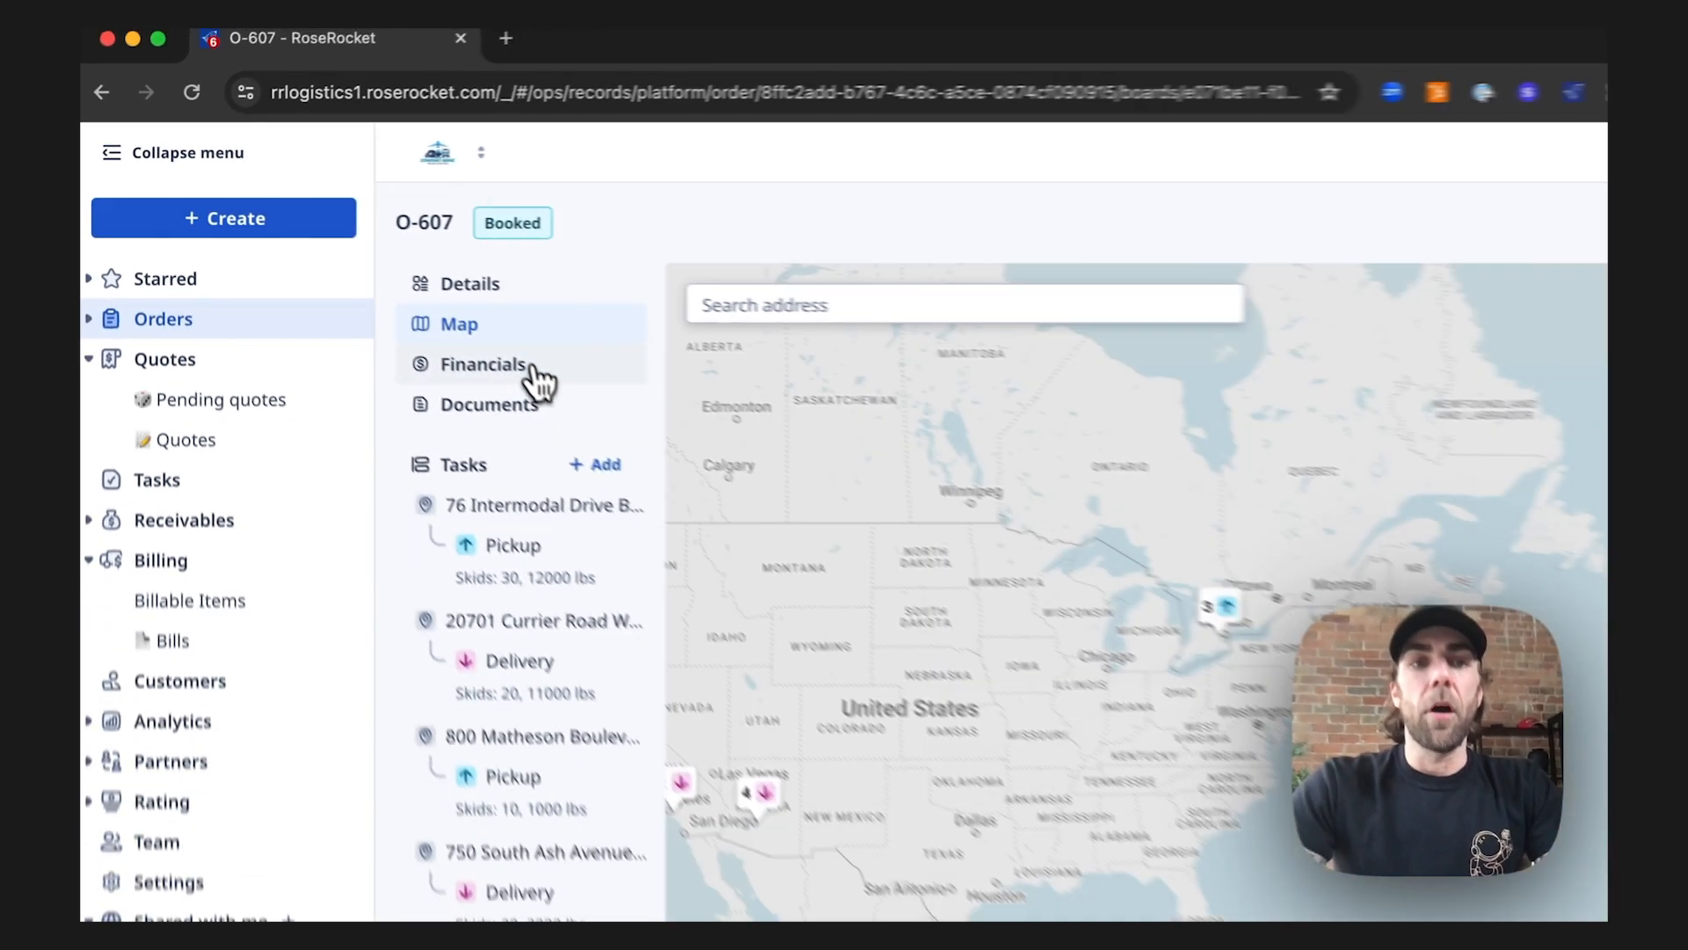
click(483, 363)
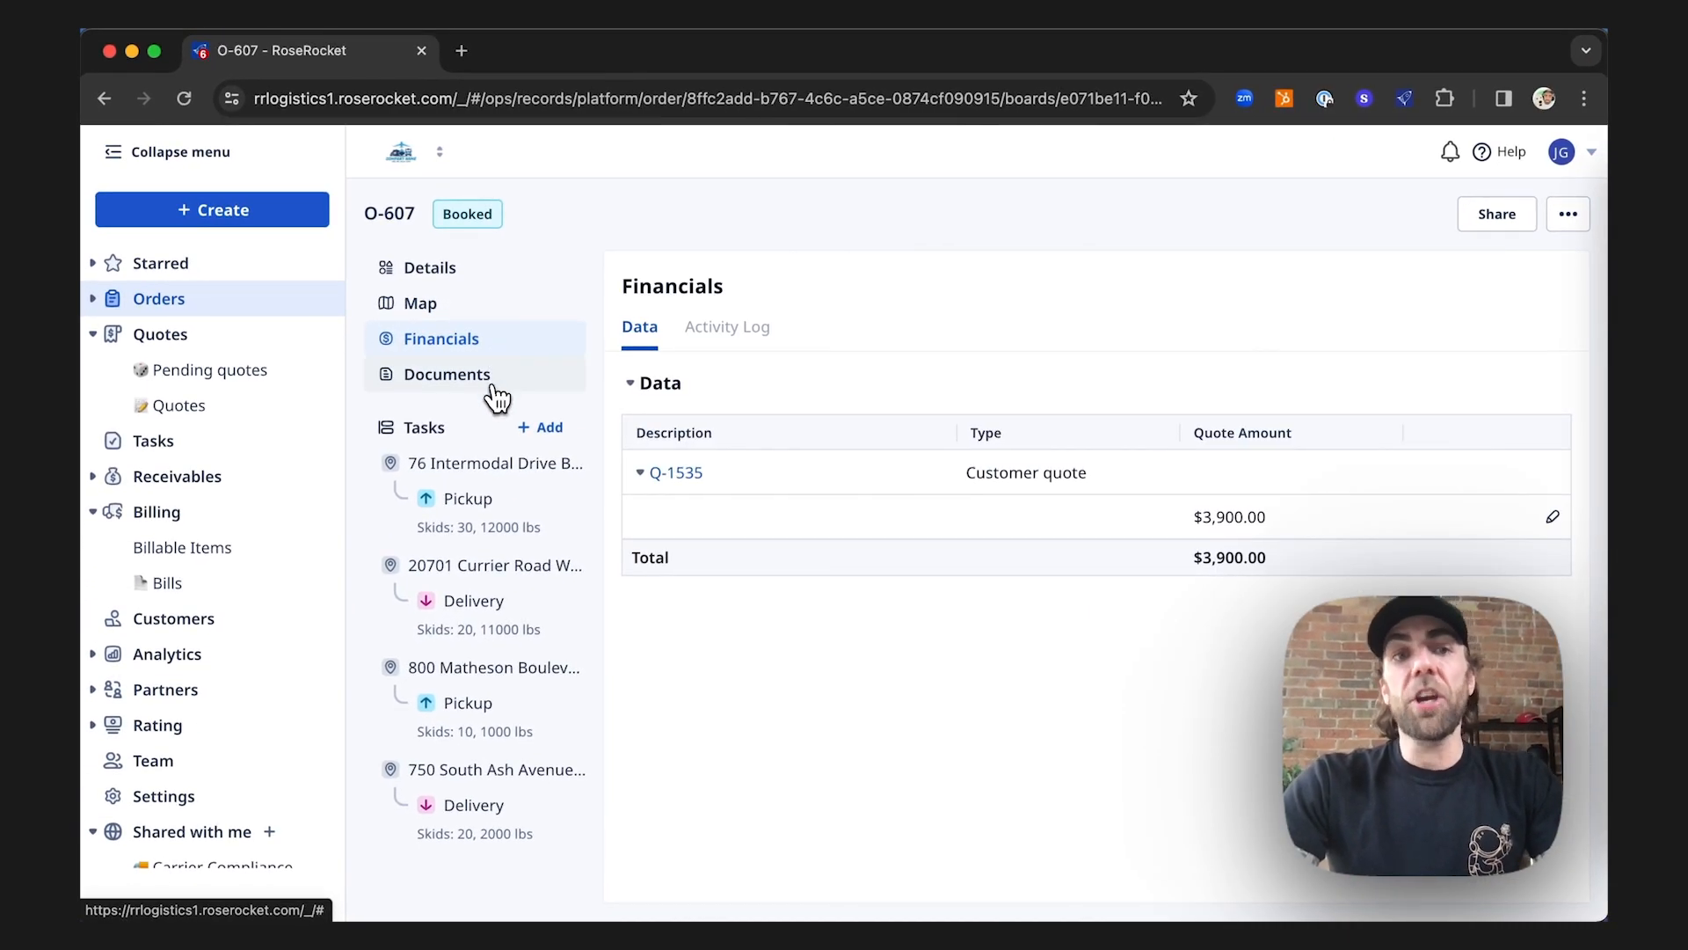
click(446, 373)
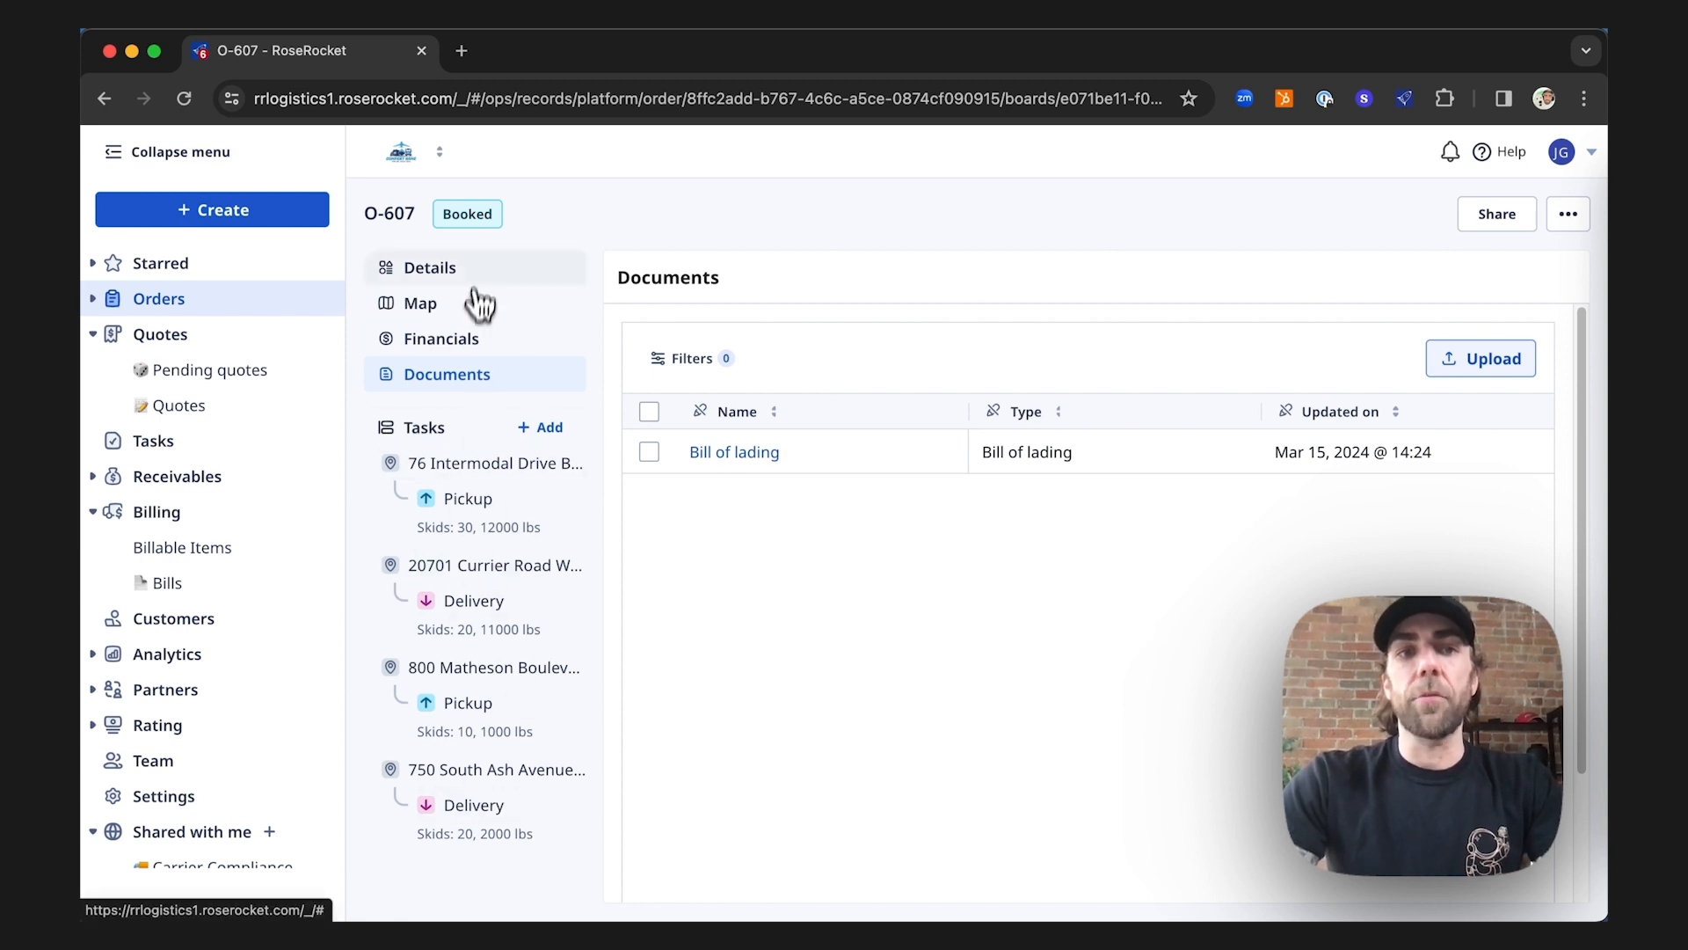
click(430, 267)
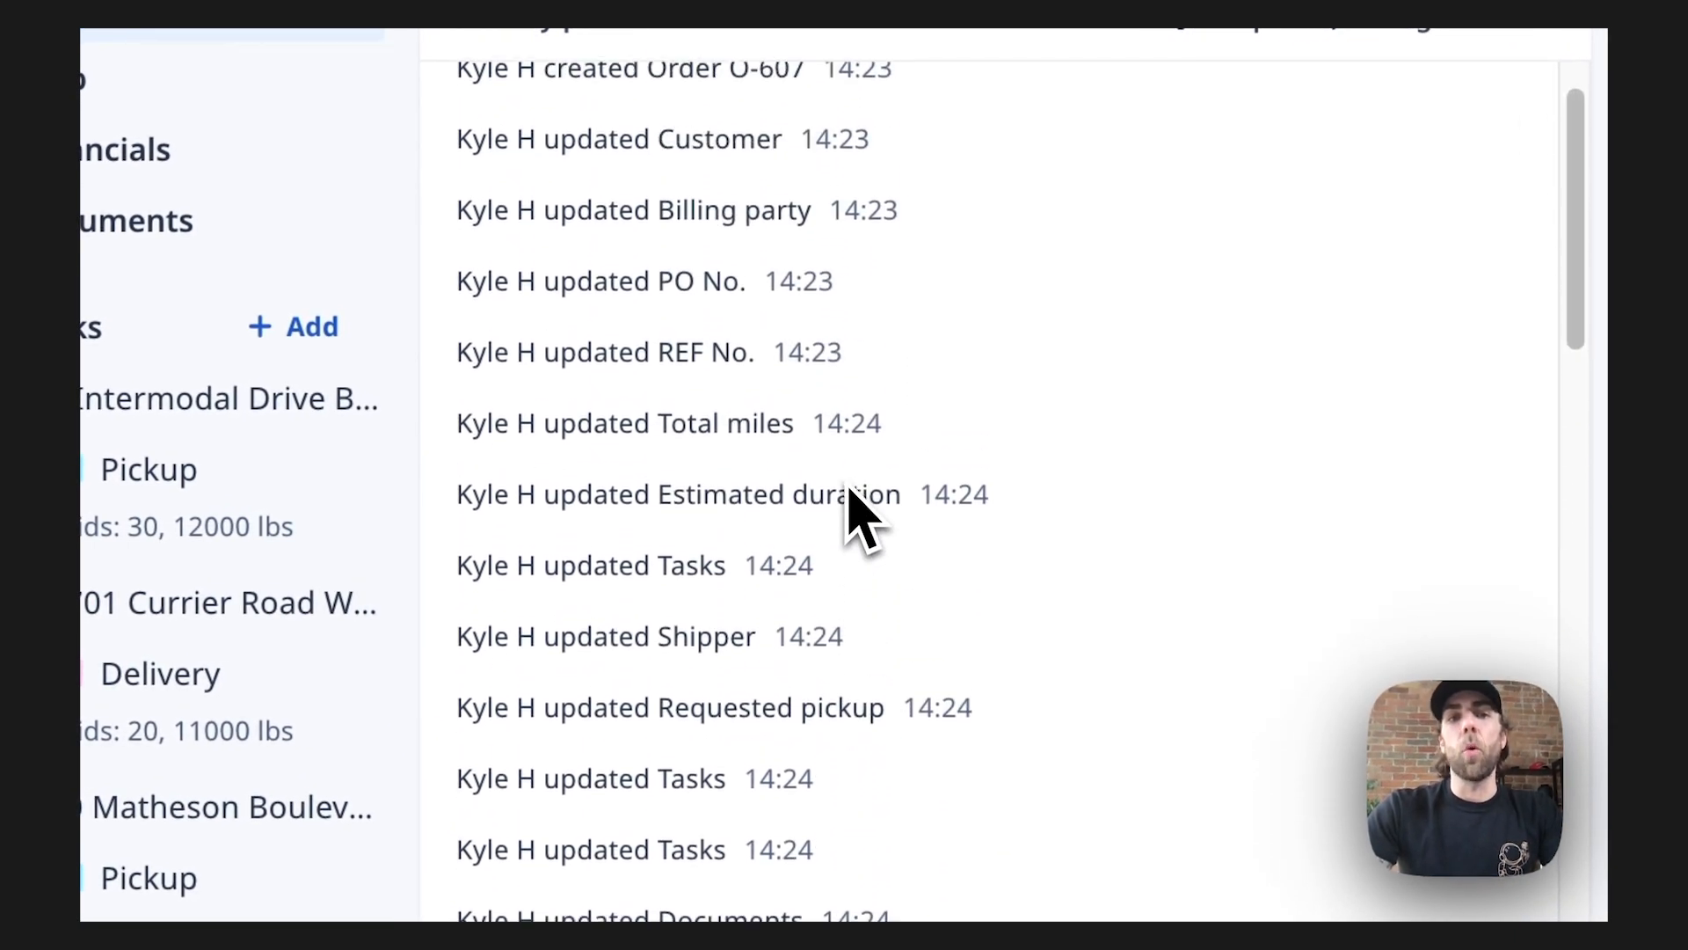
scroll(down, 3)
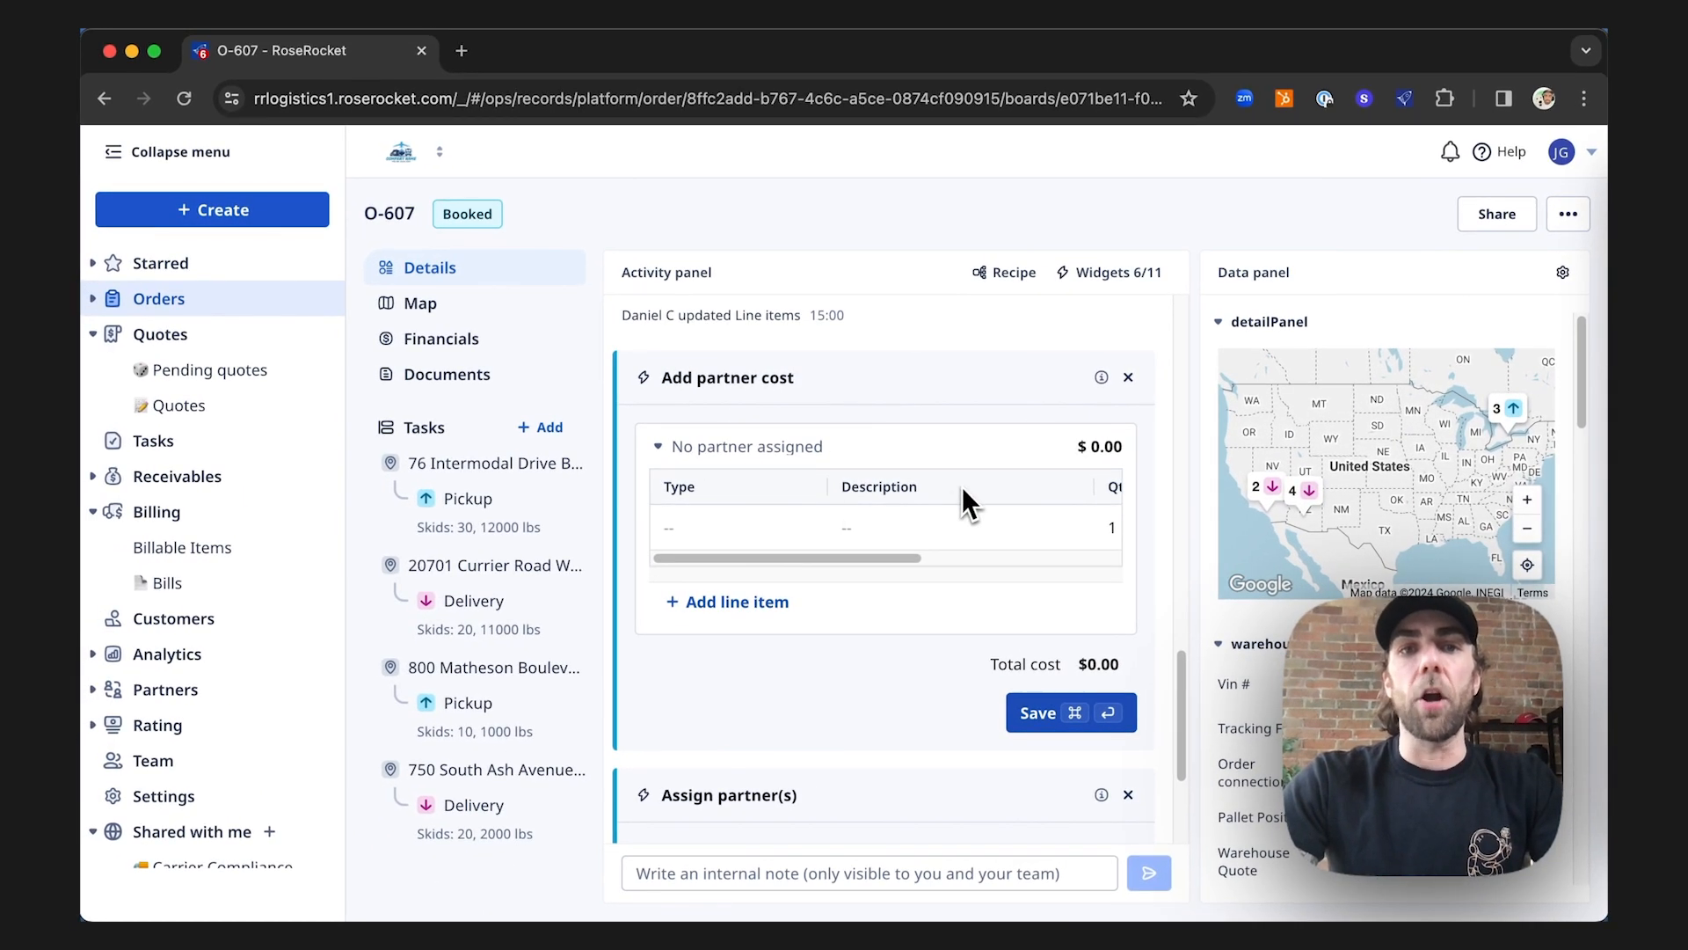
scroll(down, 3)
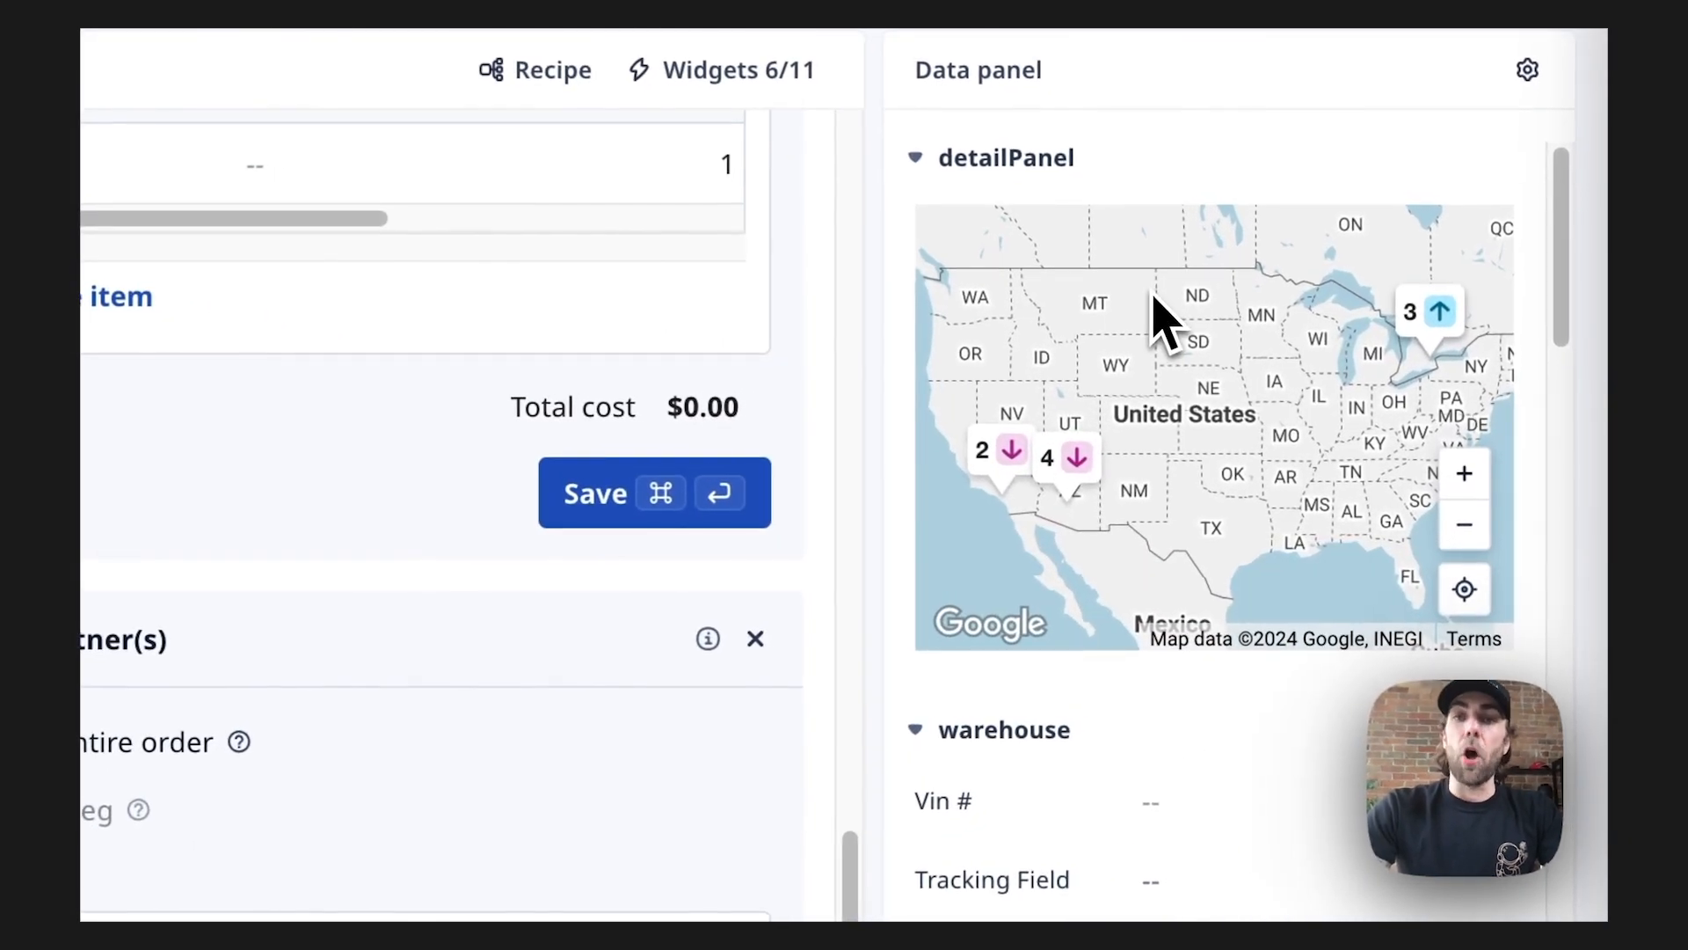
mouse_move(1217, 328)
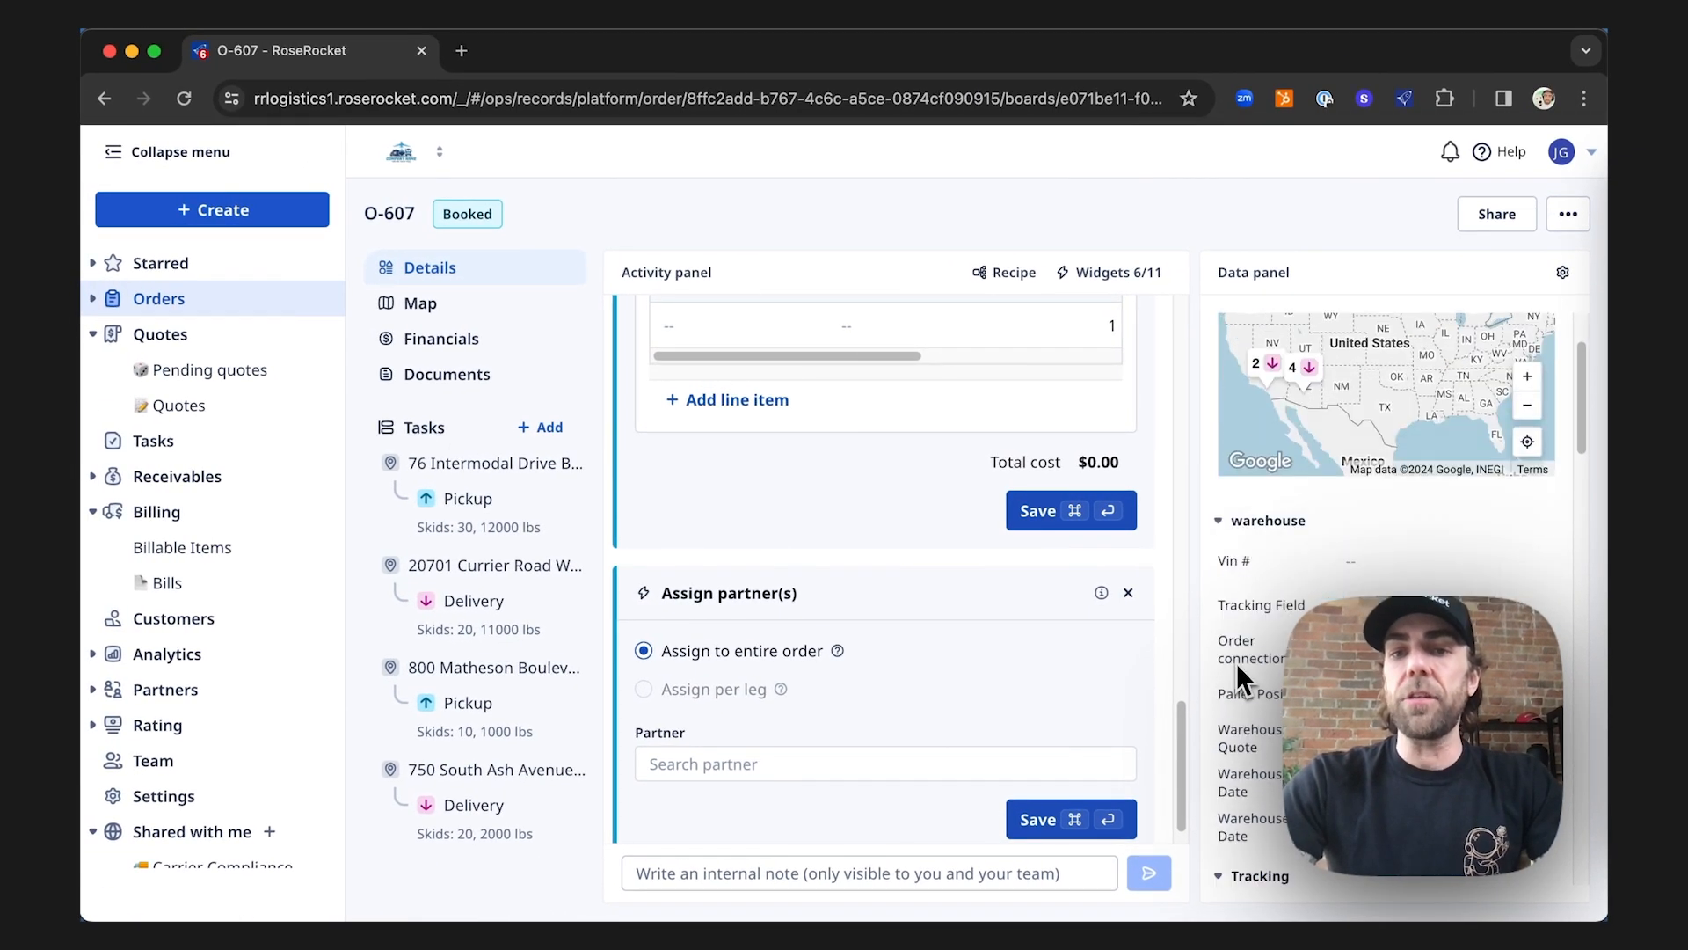
scroll(down, 3)
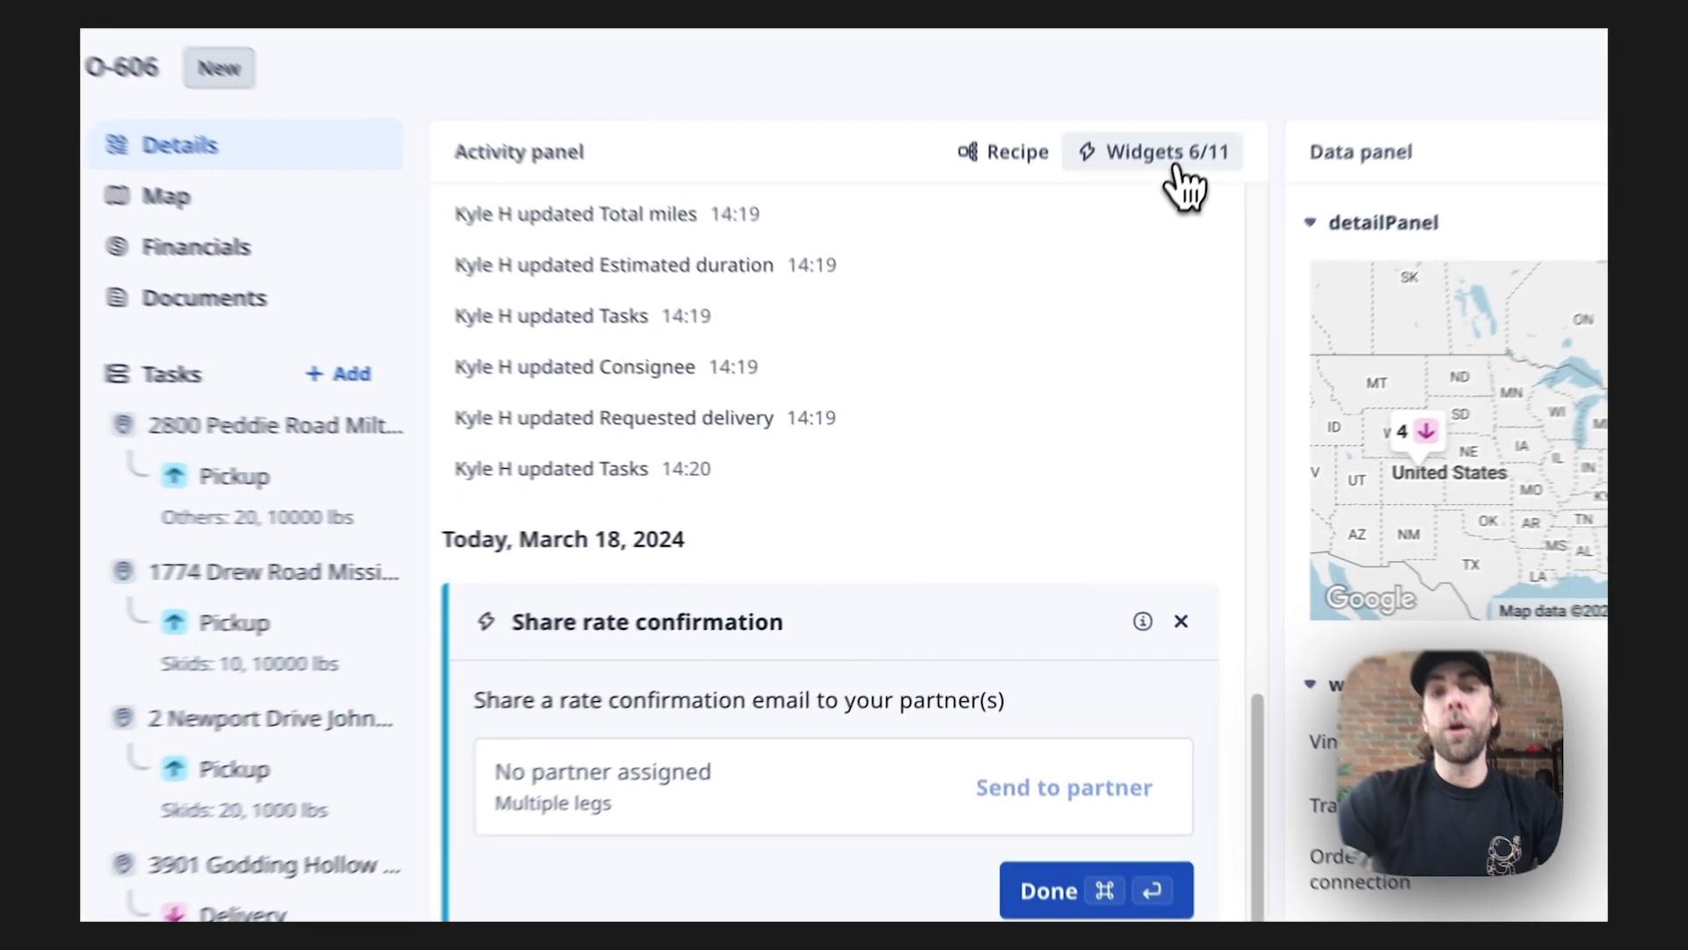
Open the Widgets 6/11 checklist in order O-606's Activity panel.
click(1165, 151)
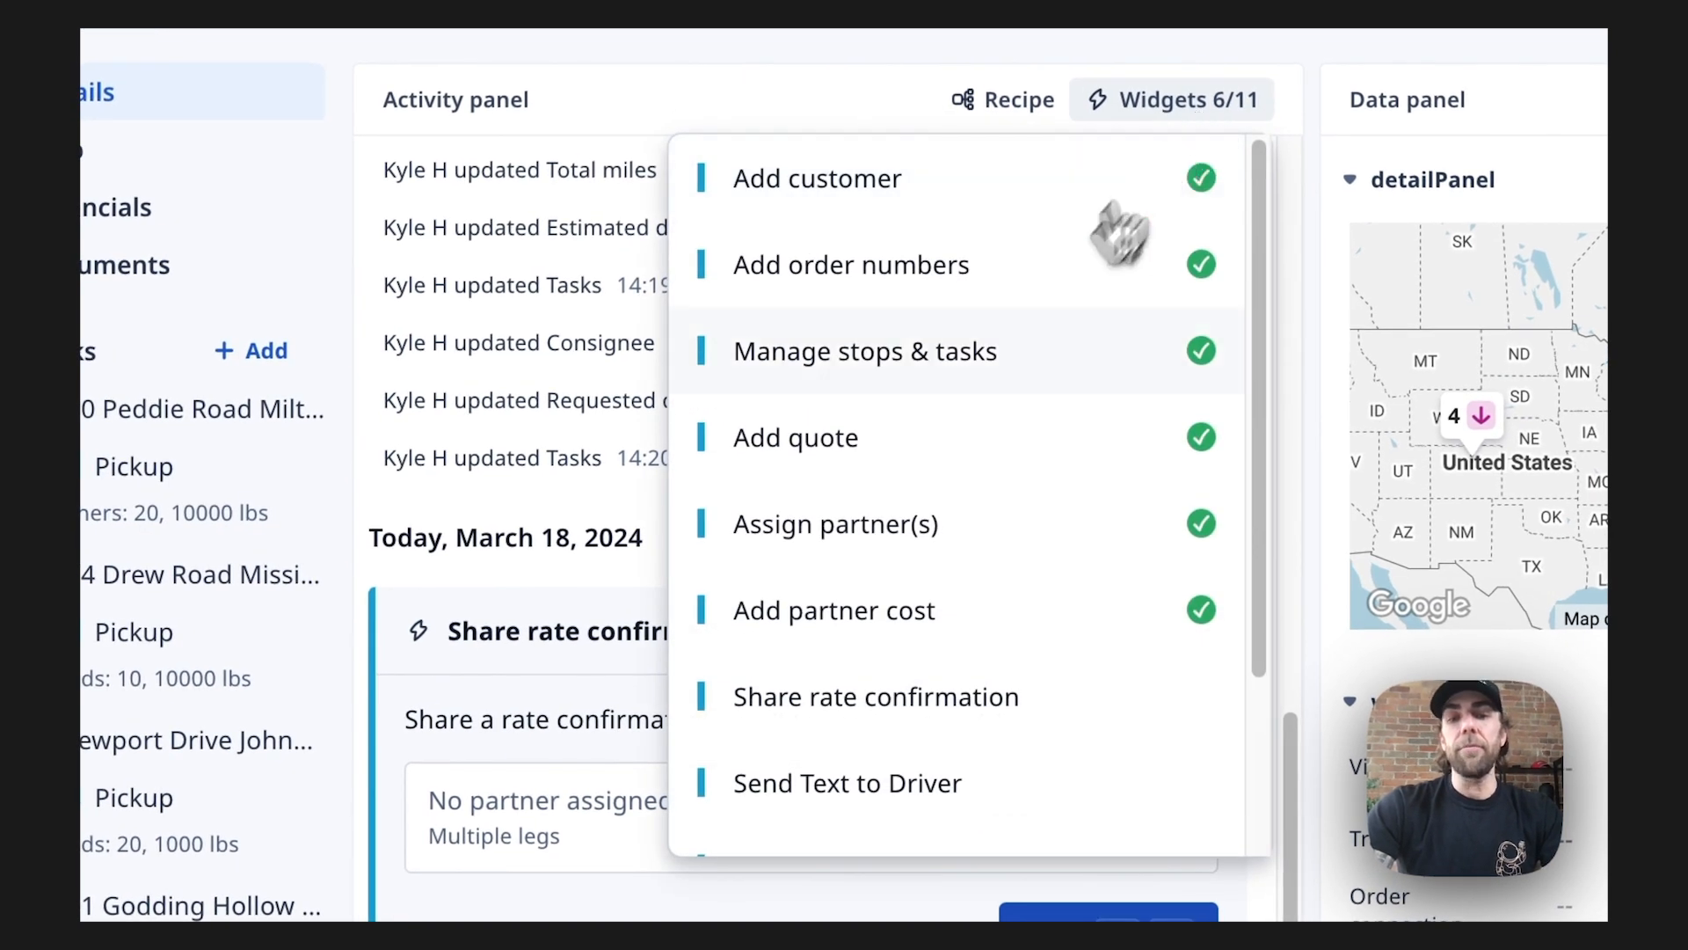
mouse_move(1030, 350)
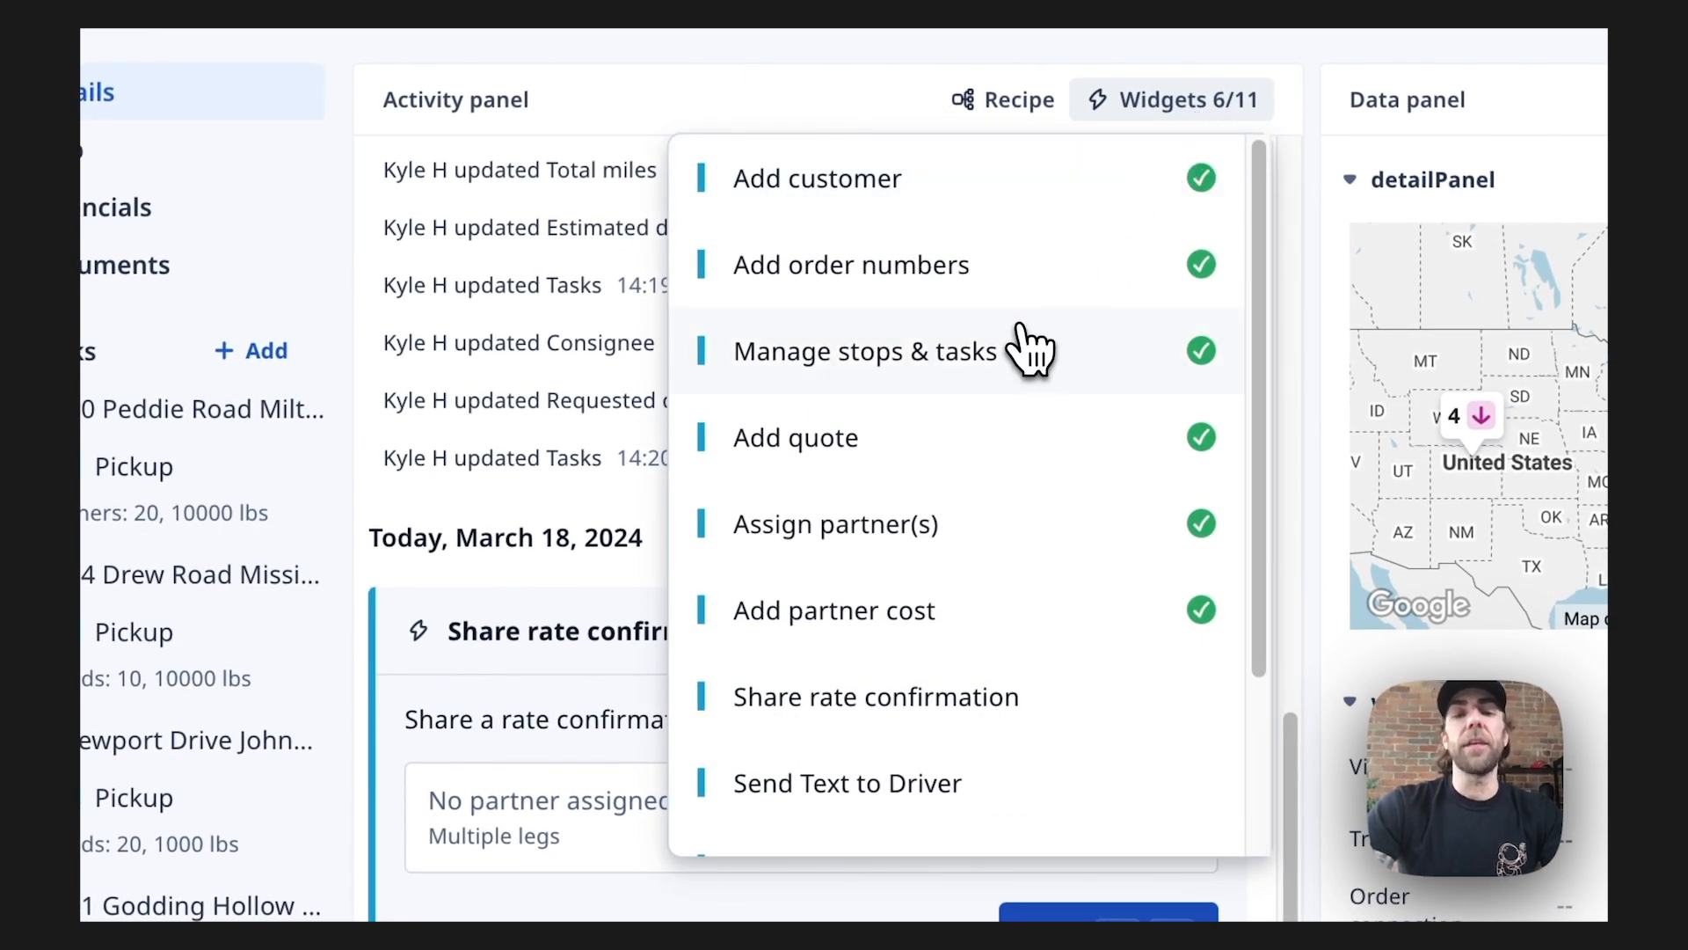